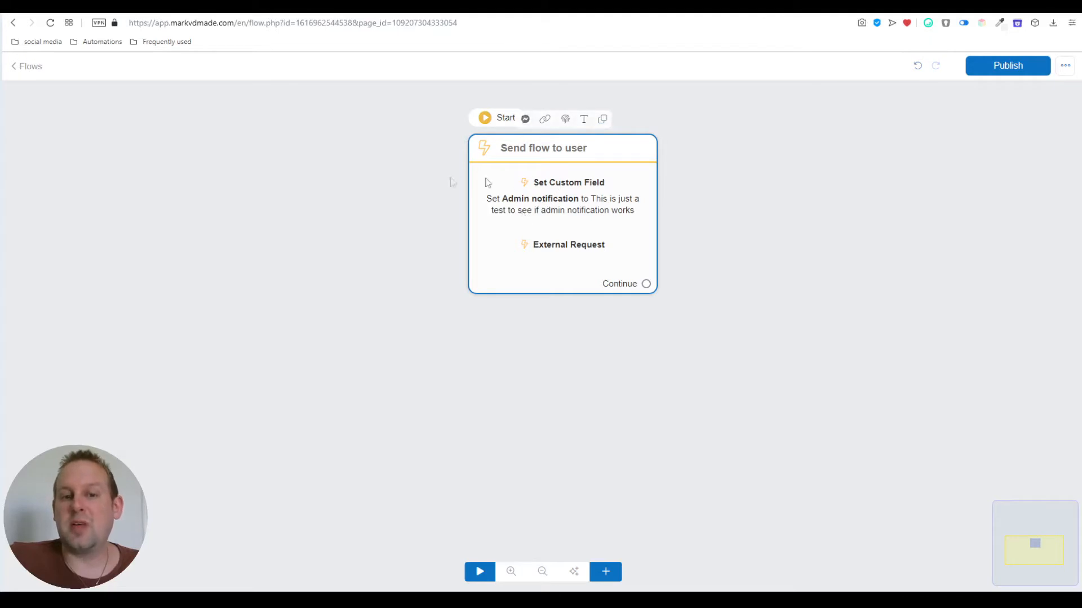
mouse_move(509, 209)
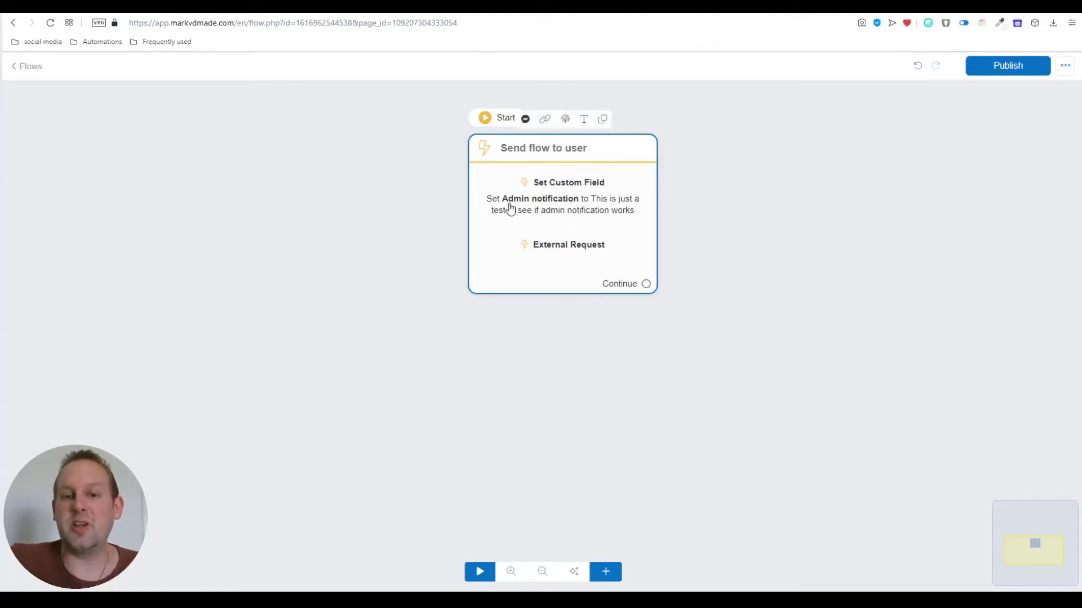
mouse_move(628, 208)
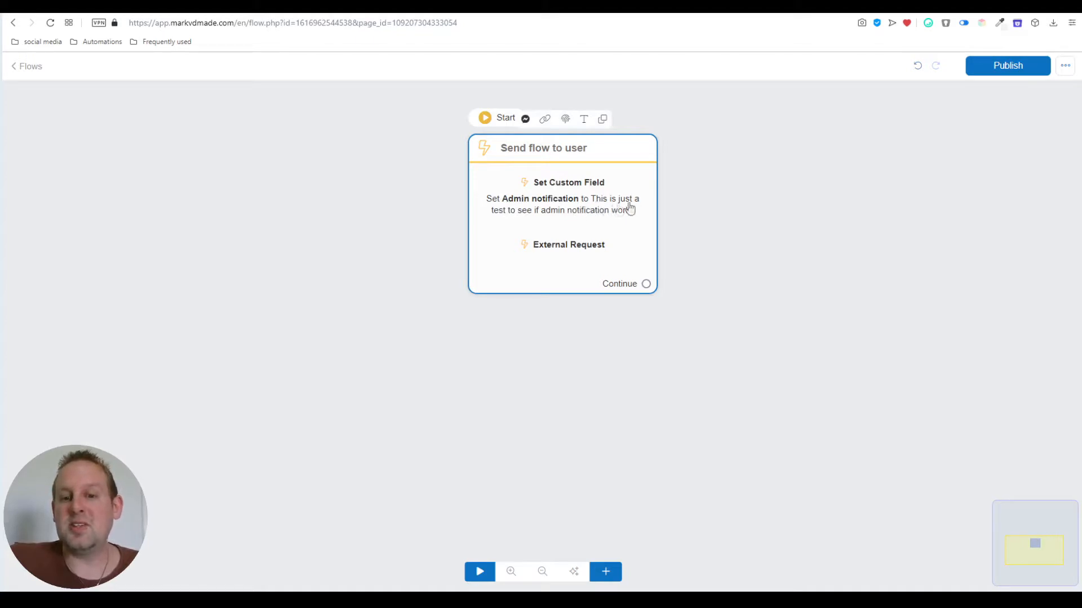
mouse_move(634, 231)
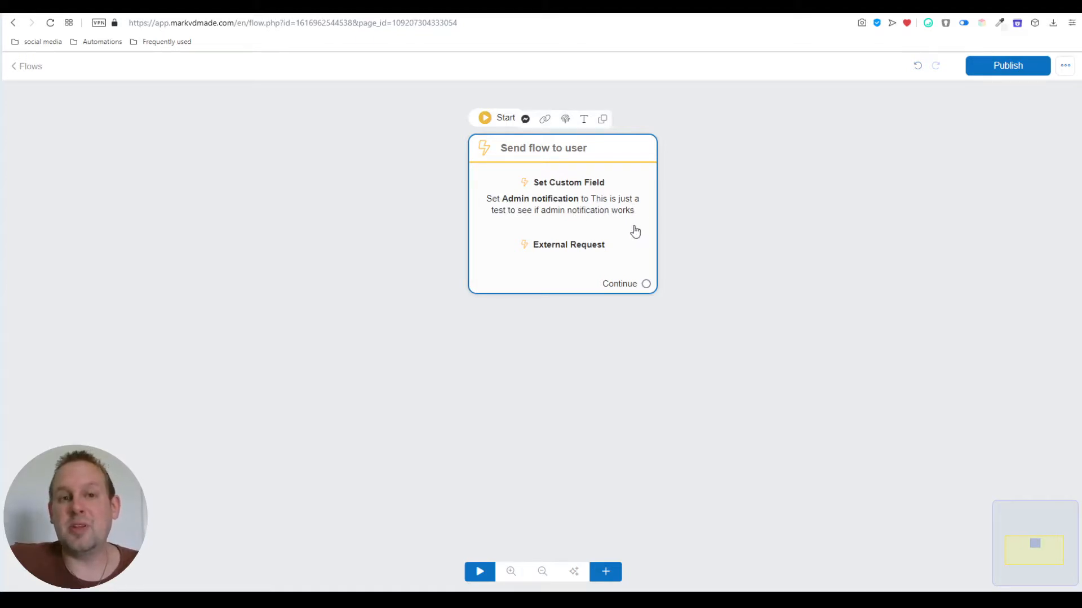
mouse_move(625, 318)
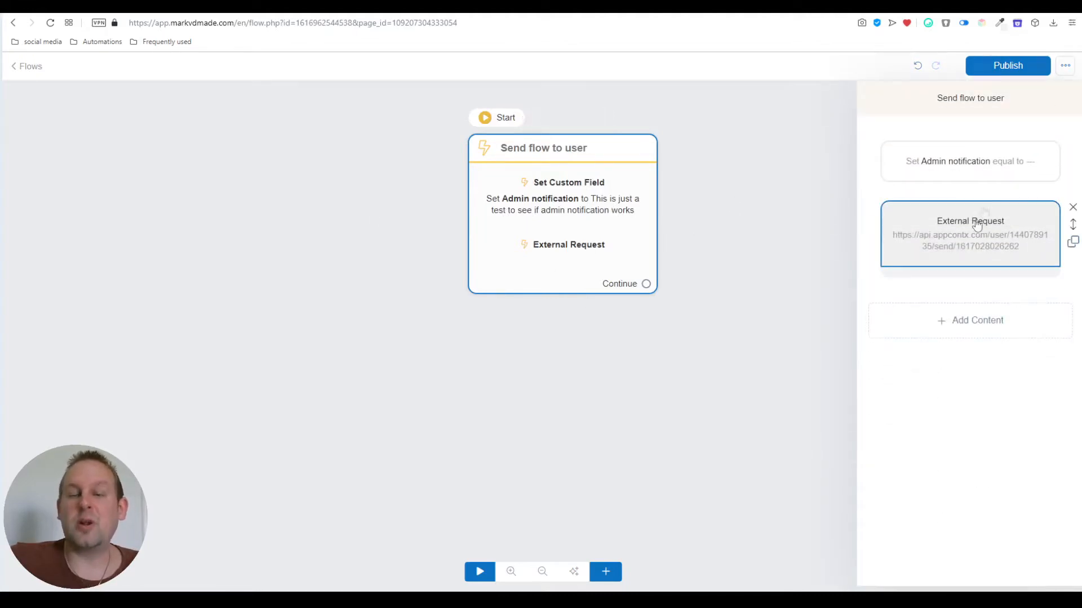
- Change the external request URL's domain to chatrace and check its user ID
click(970, 234)
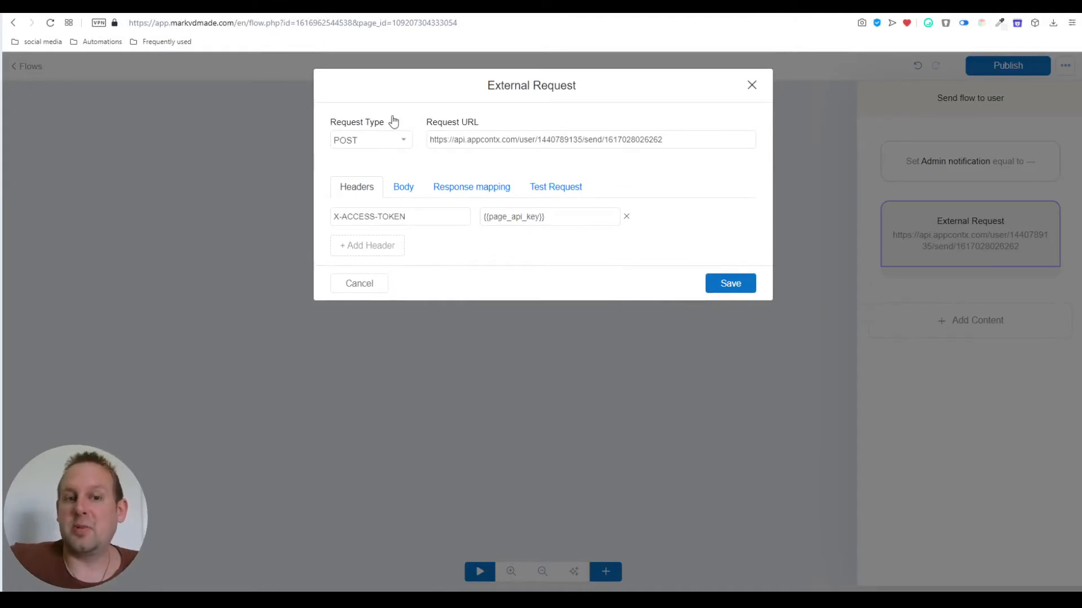
mouse_move(412, 142)
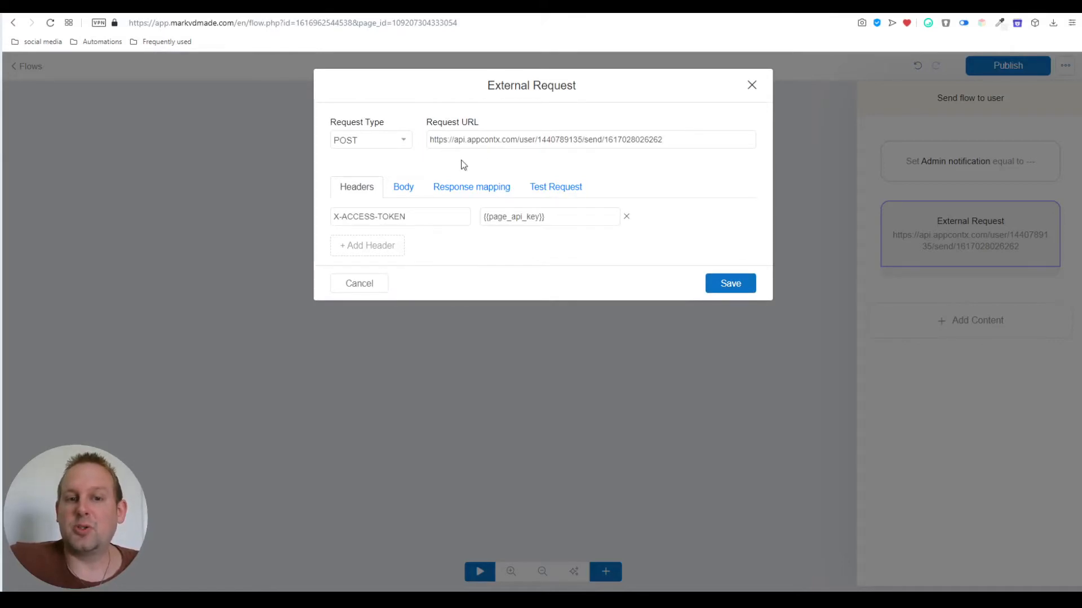
mouse_move(494, 161)
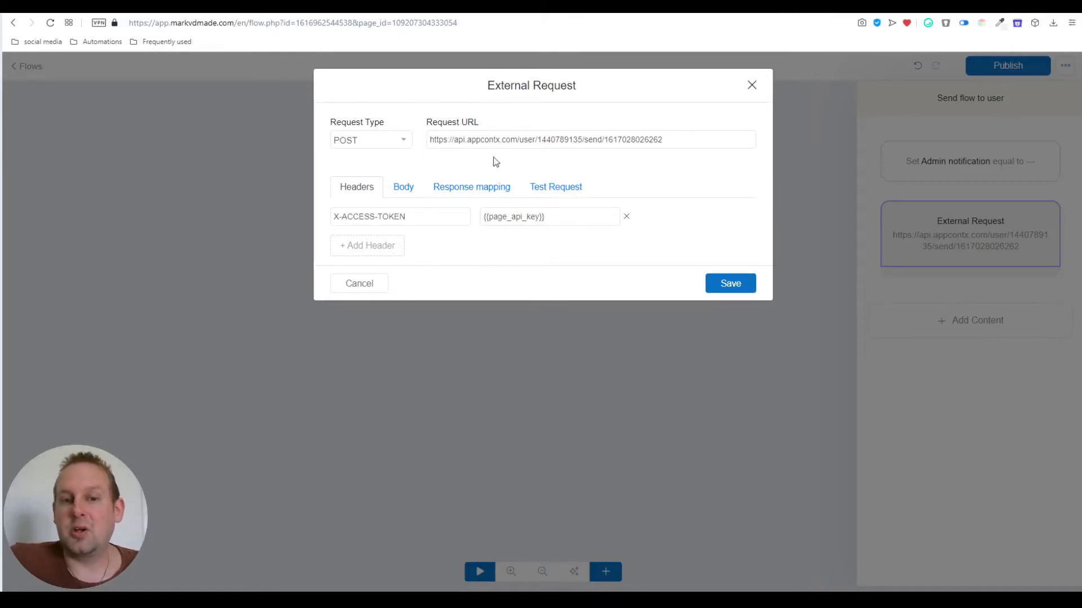
double_click(482, 140)
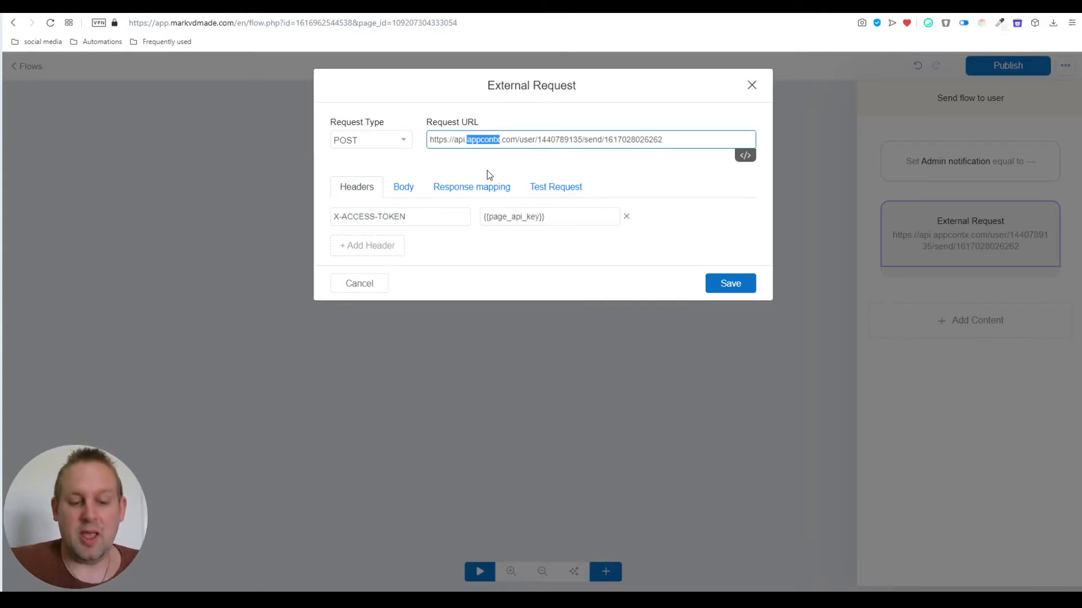
text(chatrace)
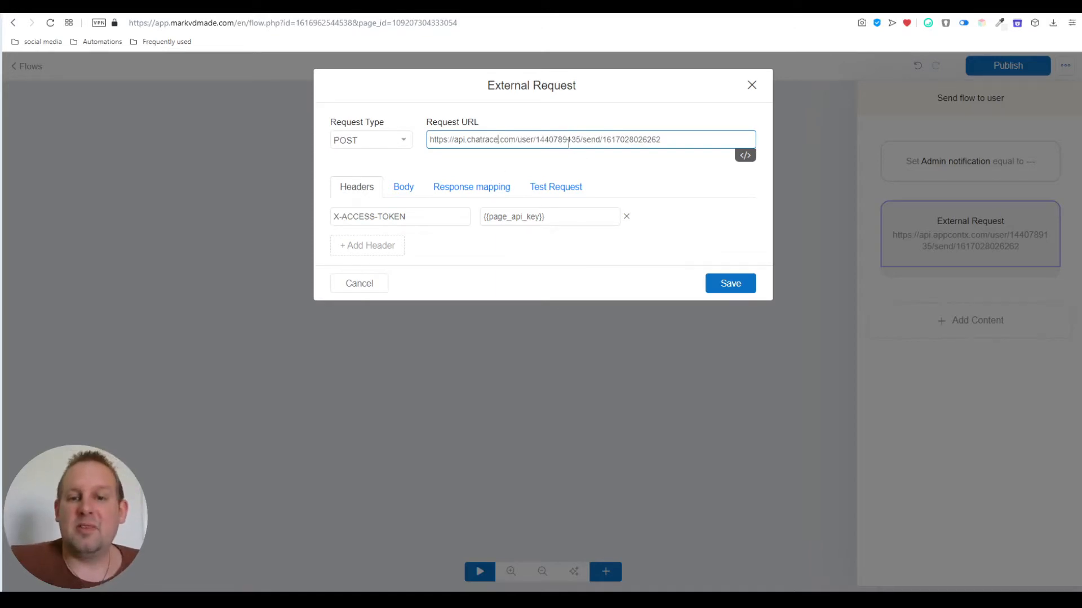
double_click(558, 140)
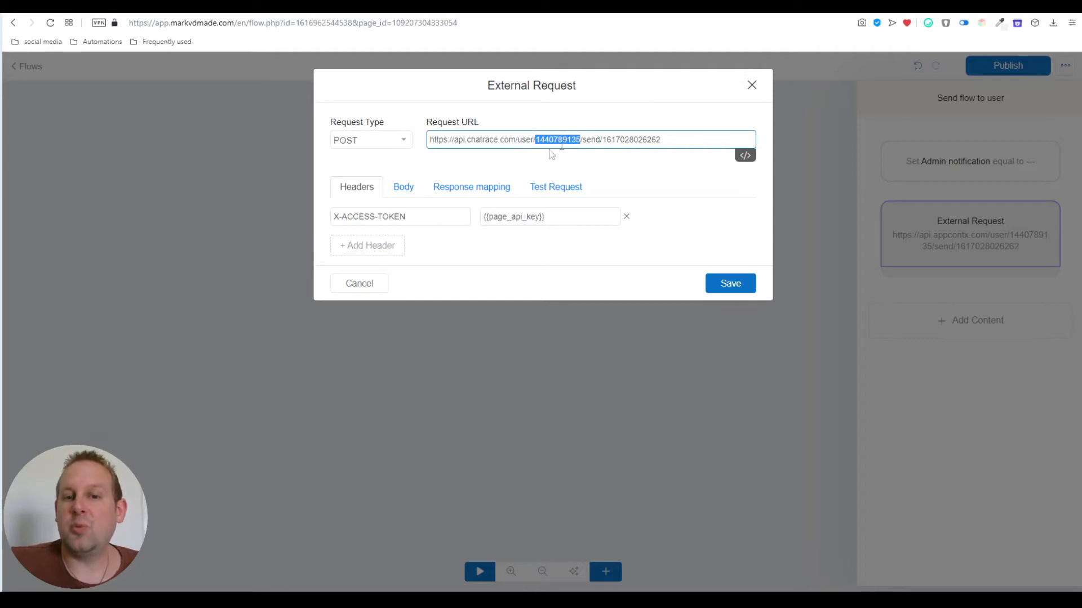
mouse_move(582, 159)
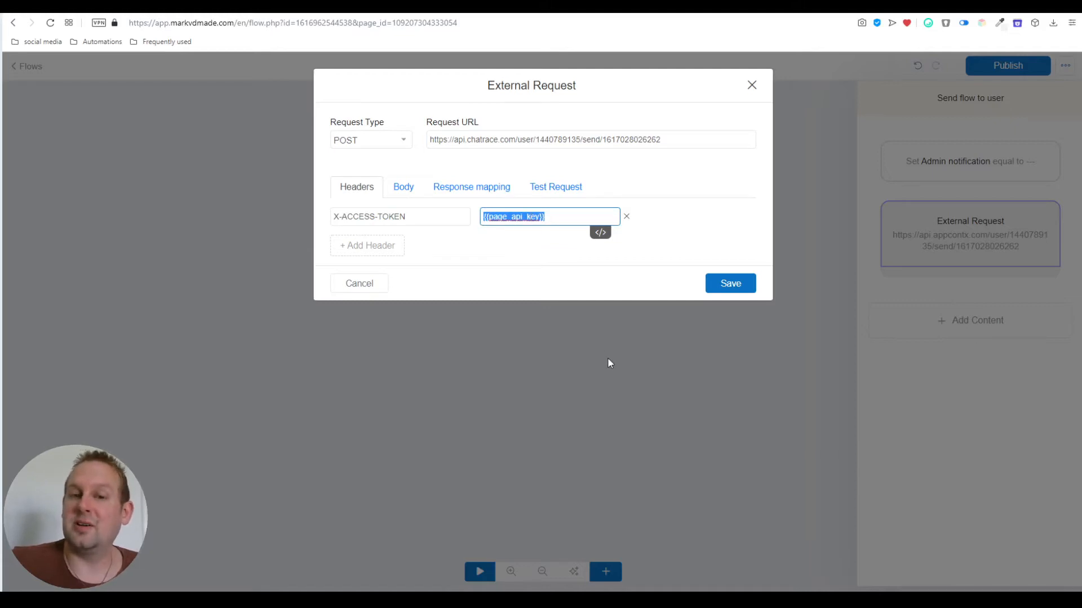
mouse_move(551, 286)
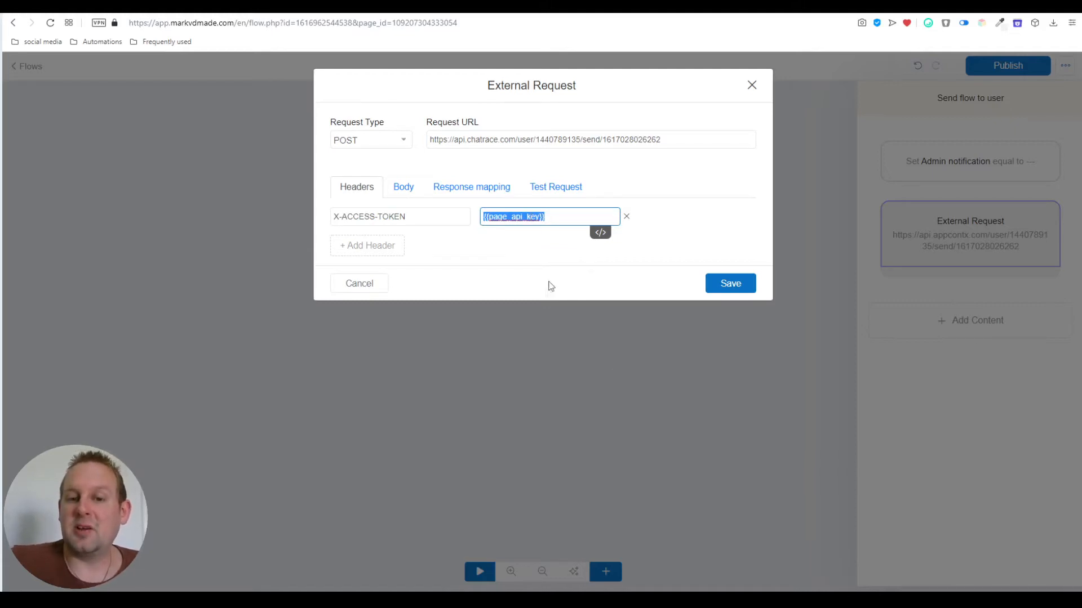
- Replace the access token header value with the page_ap API key variable
key(Delete)
text({{)
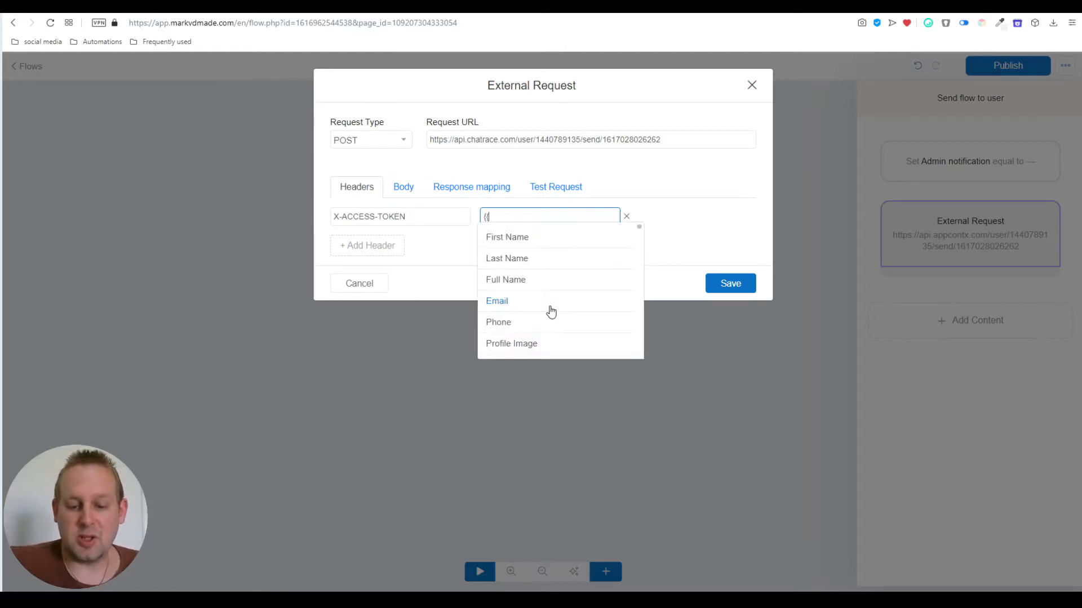
text(page_ap)
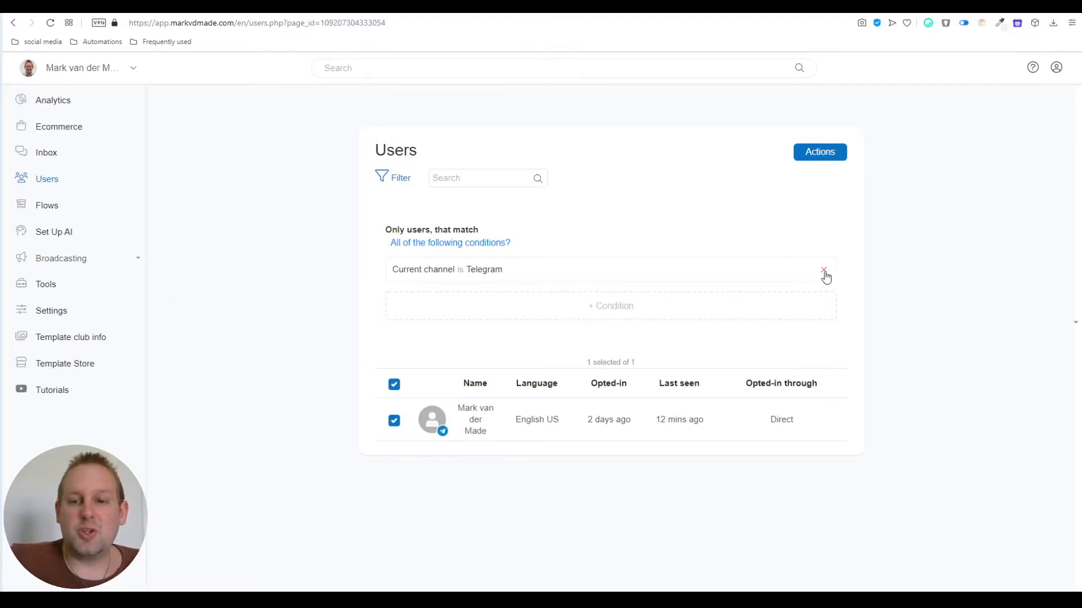
- Drop the channel filter and read the Telegram user's ID from their profile
click(824, 269)
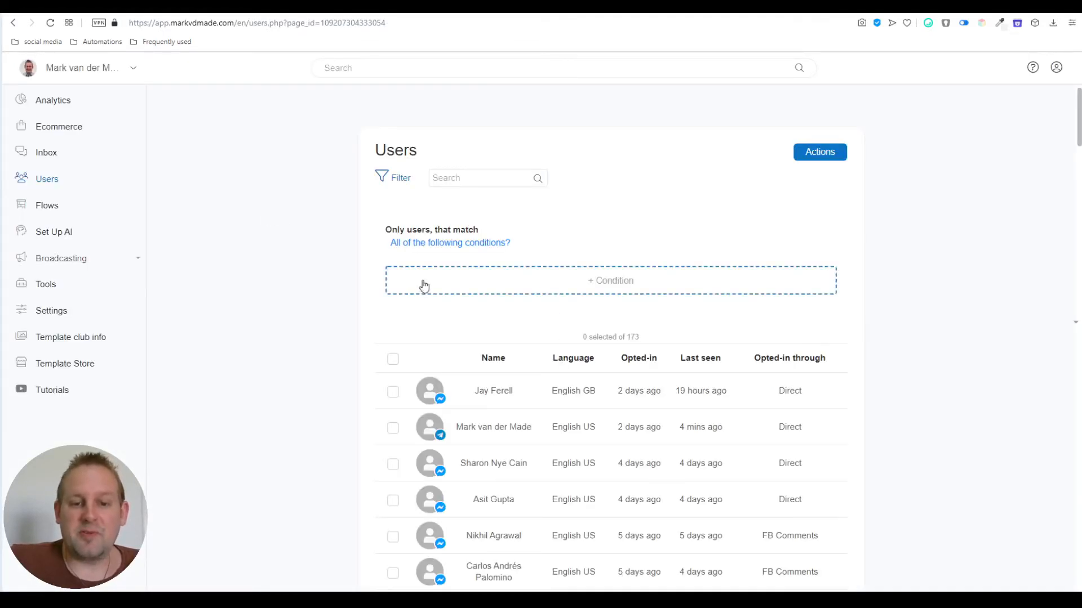
scroll(down, 3)
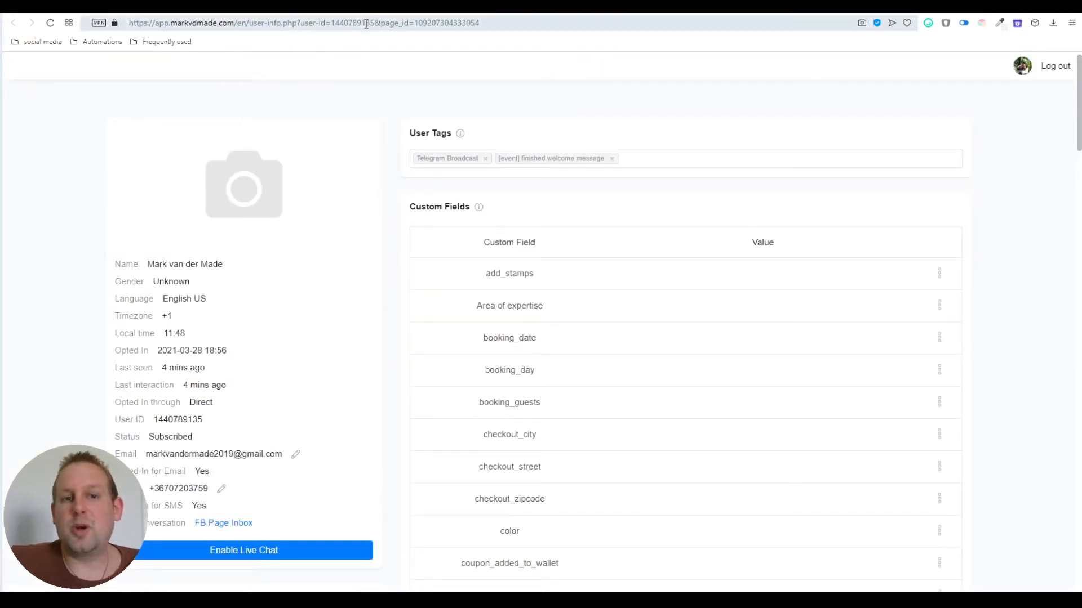
mouse_move(364, 22)
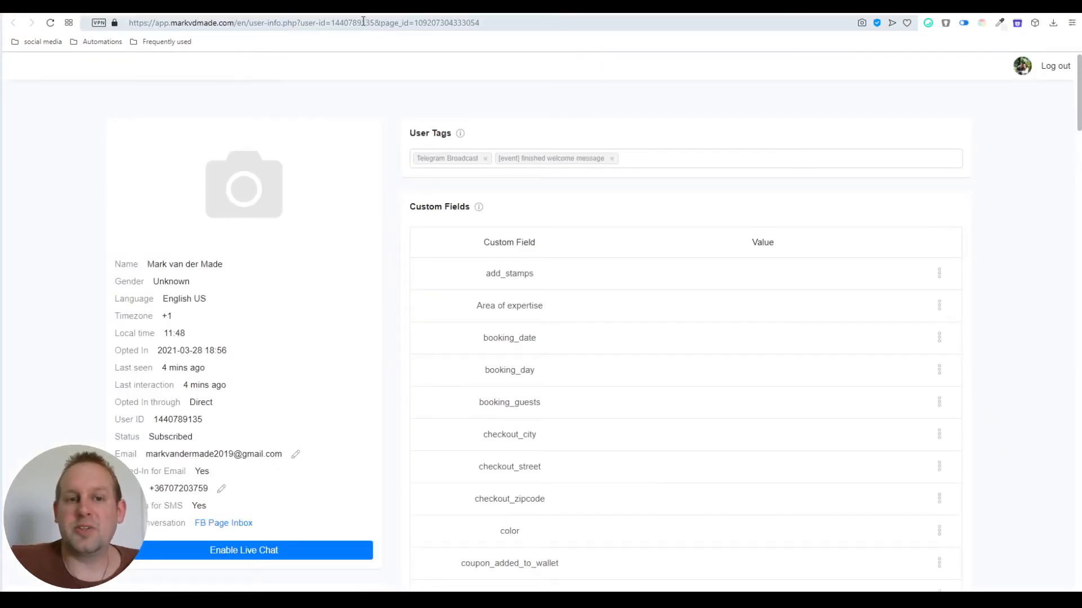
double_click(352, 22)
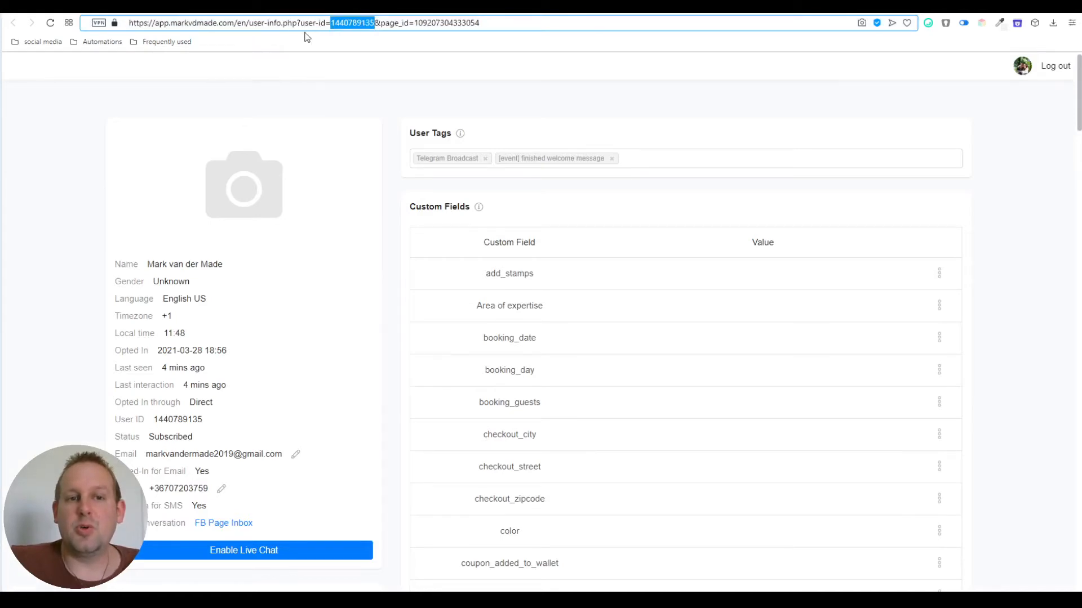
mouse_move(353, 33)
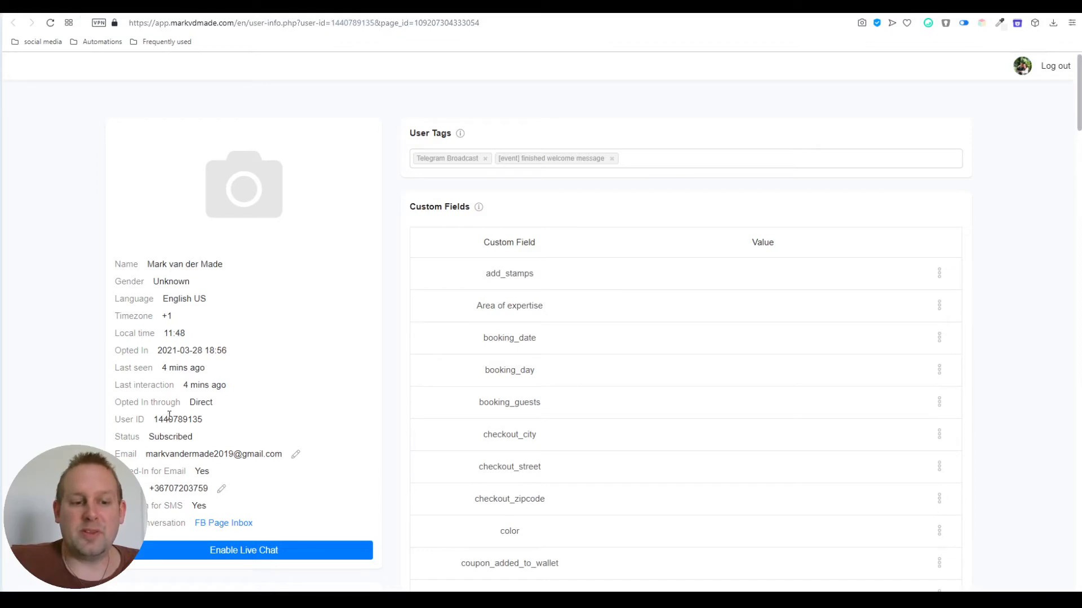
double_click(178, 420)
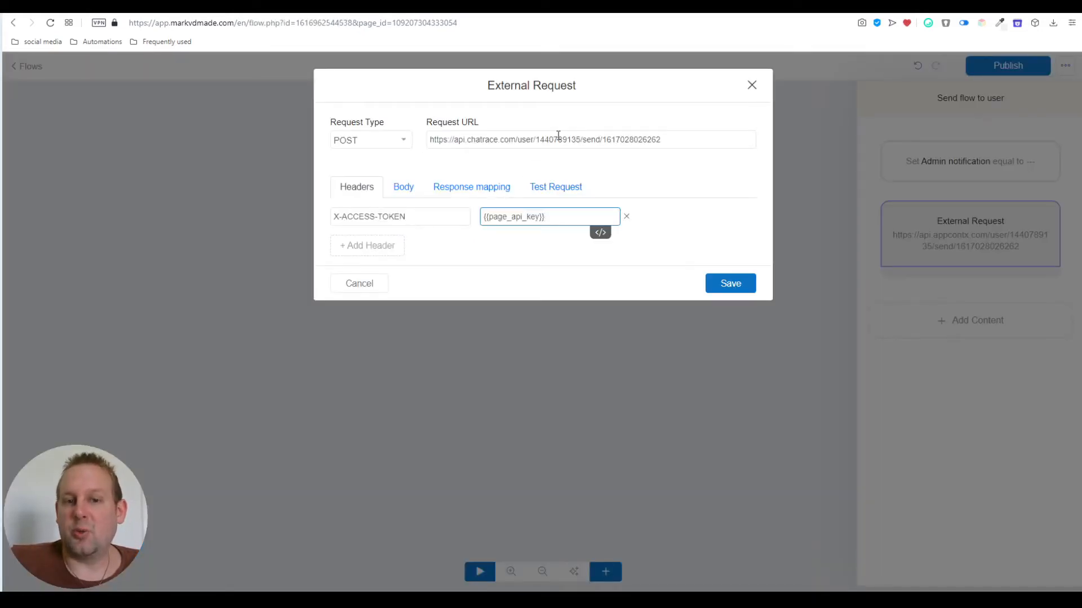
- Check the request URL's user and flow IDs against the Send Message flow, then save
double_click(558, 140)
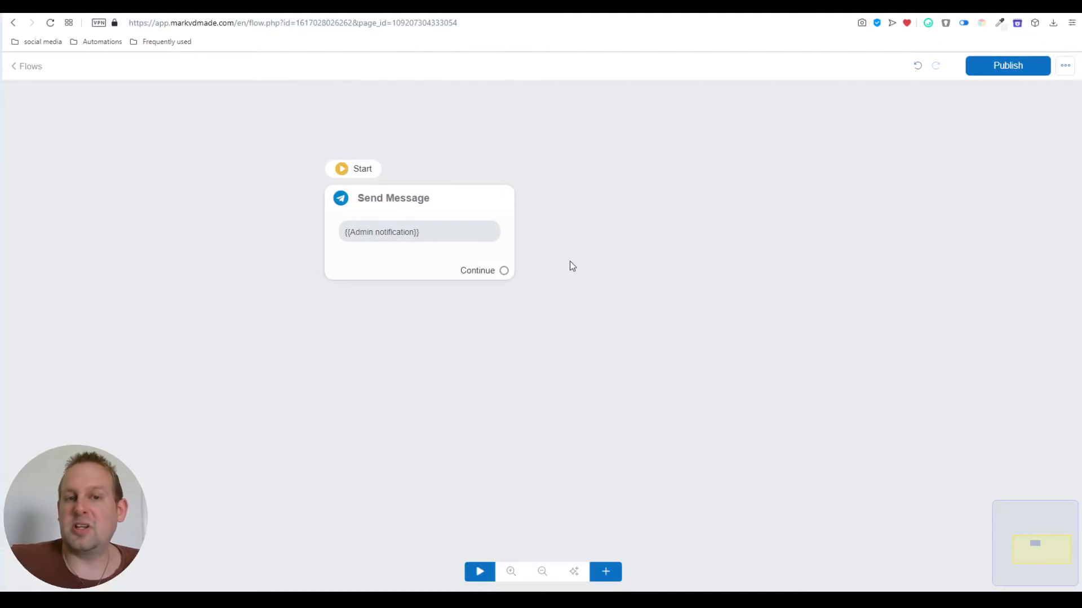
mouse_move(248, 121)
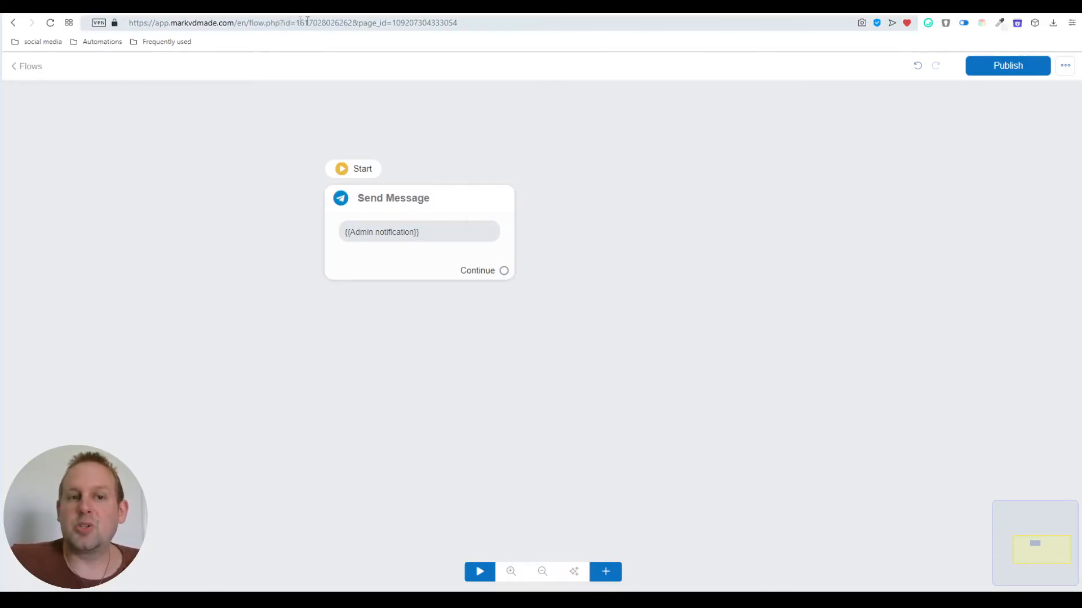
double_click(324, 23)
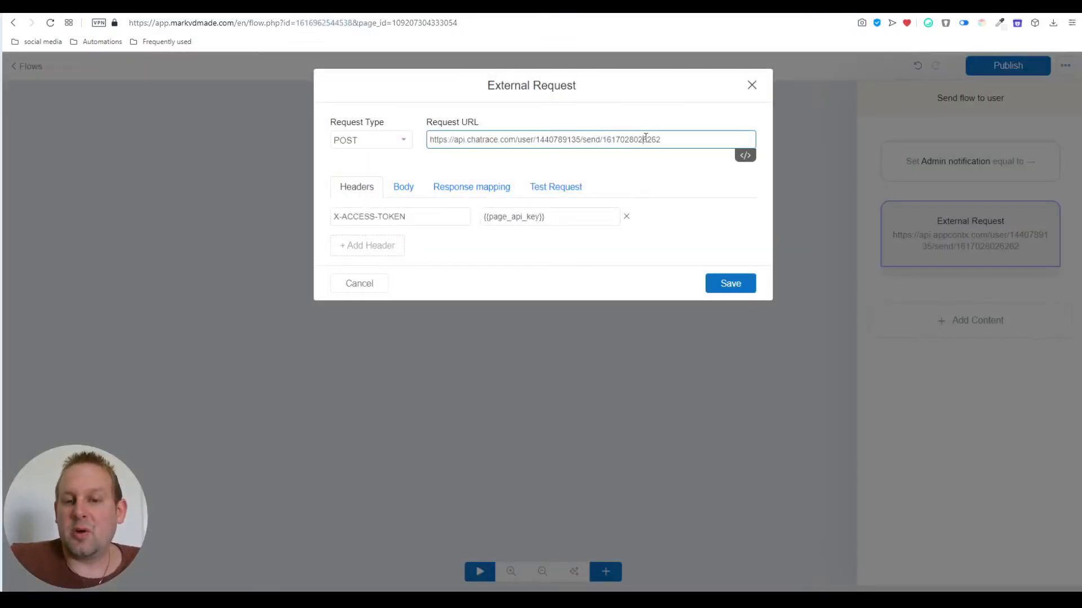
double_click(630, 139)
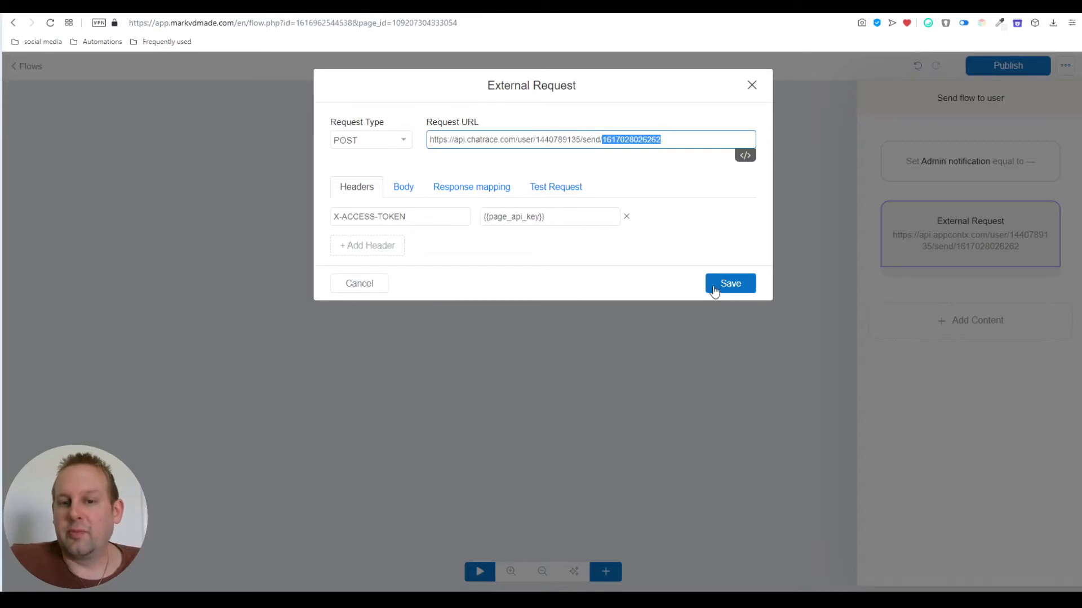
click(729, 283)
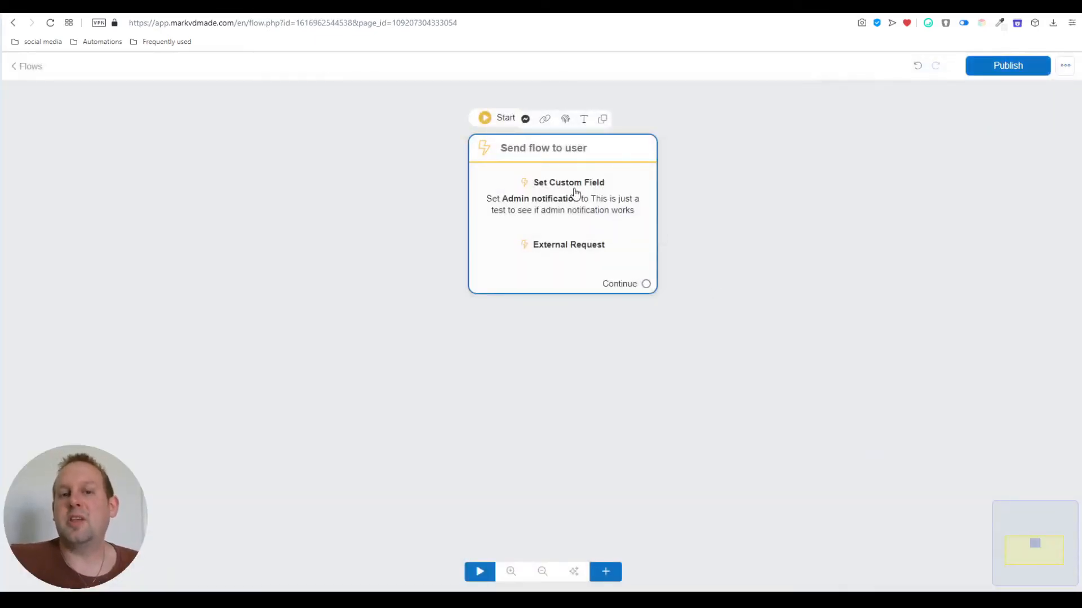
mouse_move(600, 134)
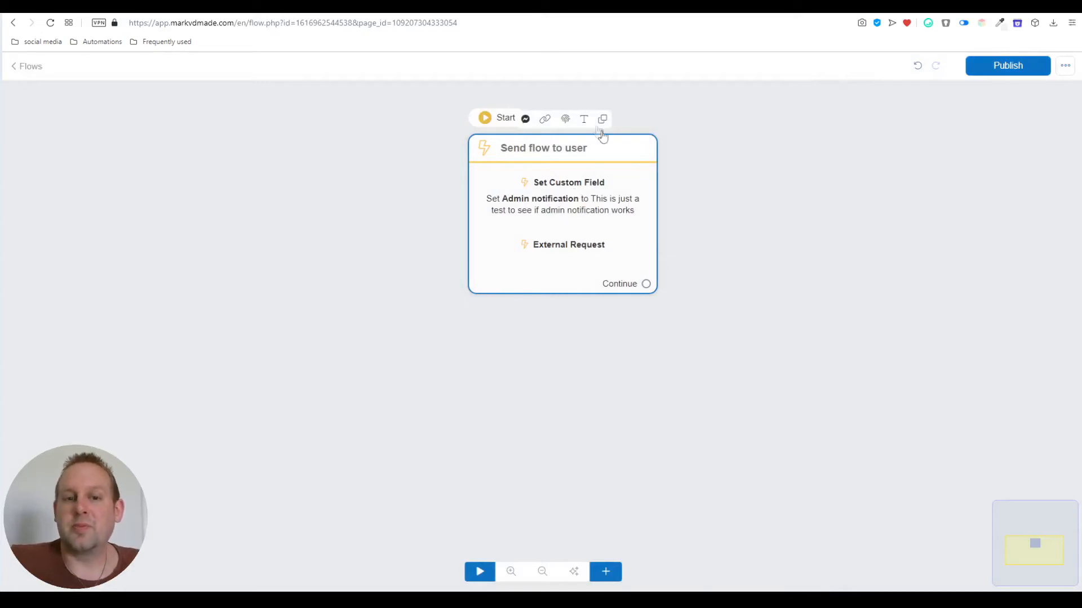
mouse_move(385, 40)
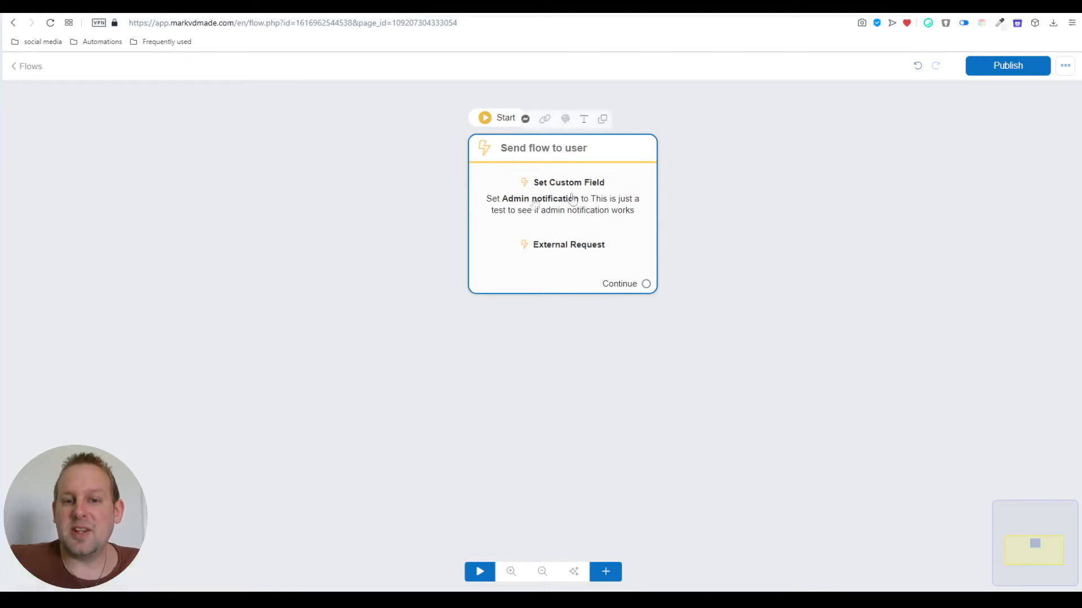
mouse_move(534, 217)
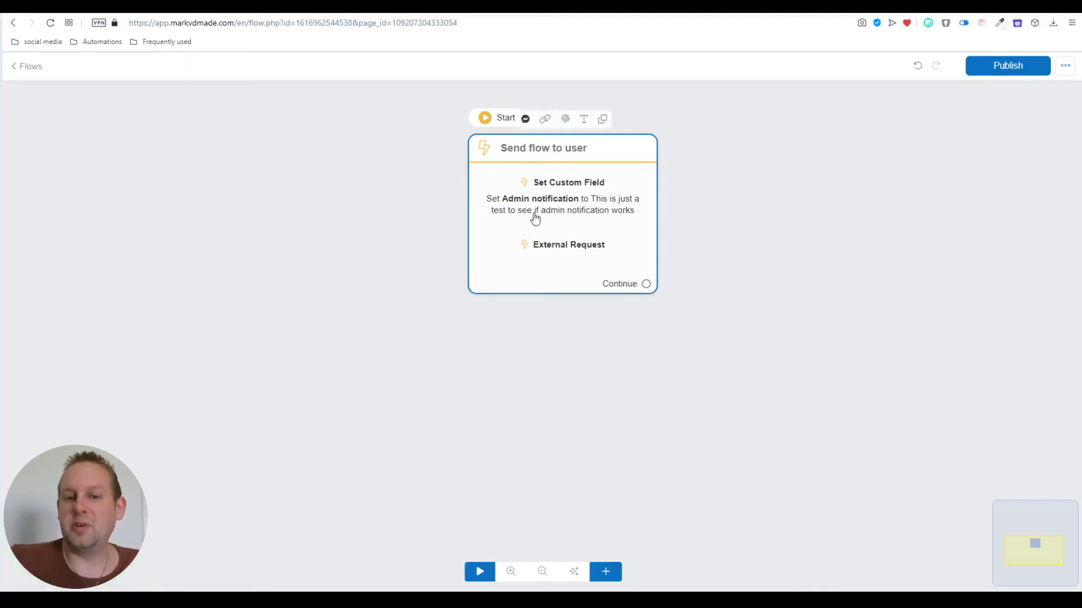
mouse_move(641, 238)
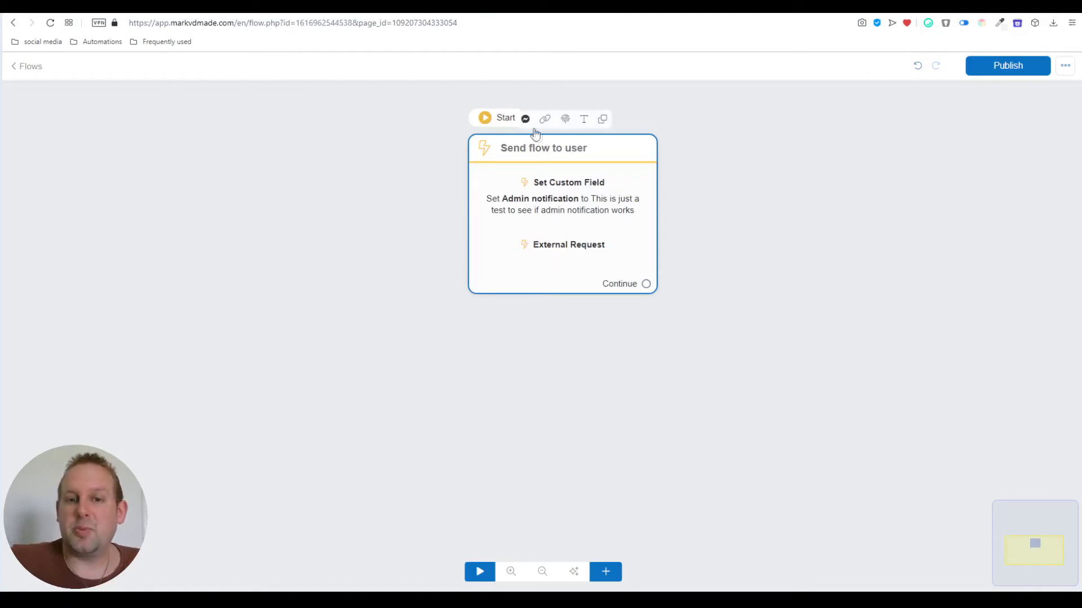
mouse_move(537, 147)
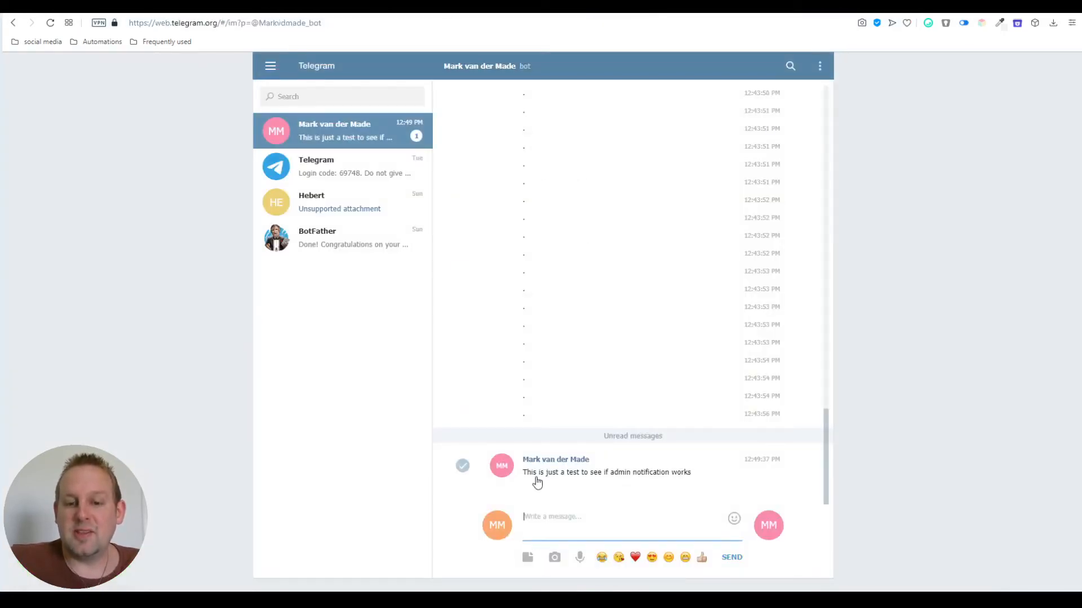
mouse_move(571, 481)
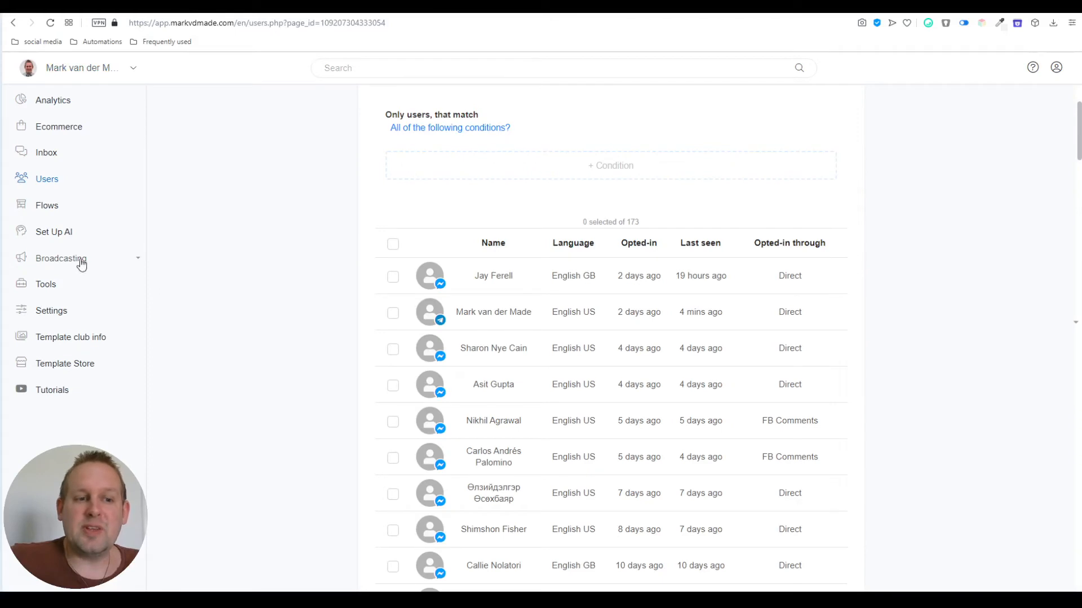
click(60, 258)
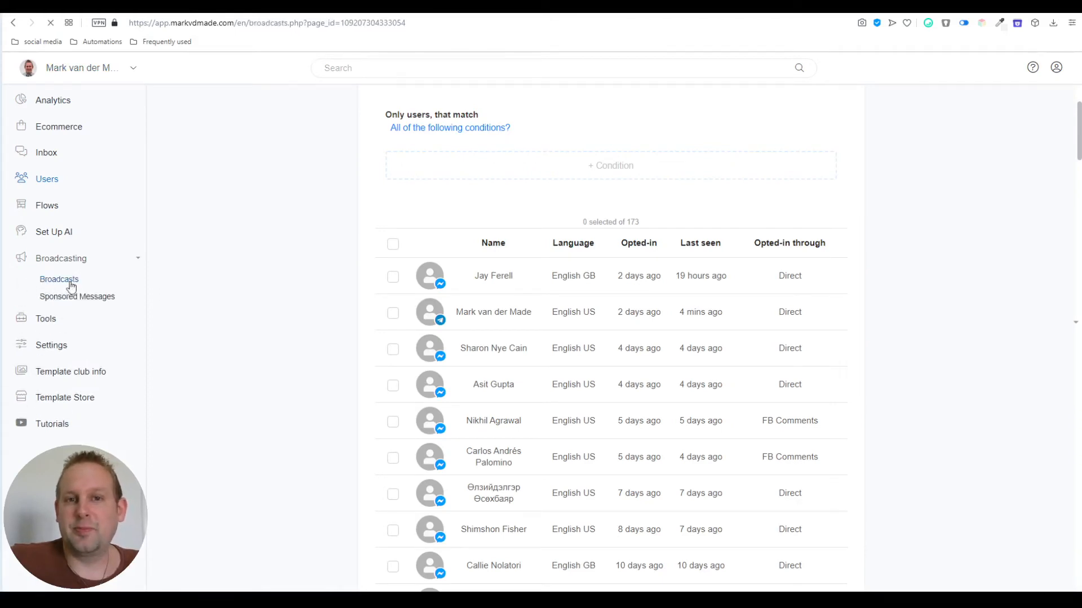
click(58, 280)
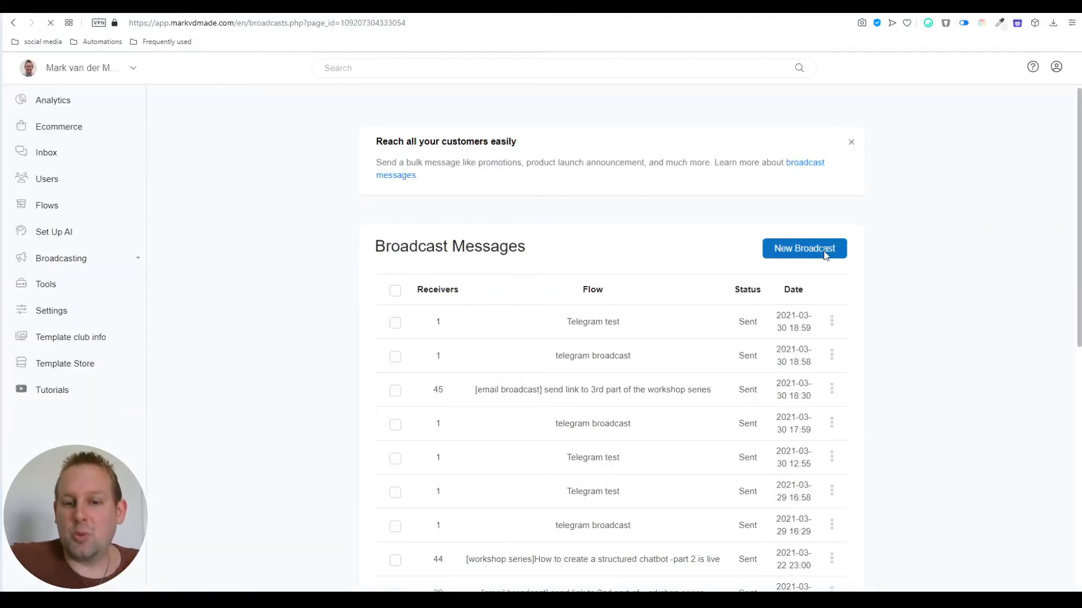
click(803, 248)
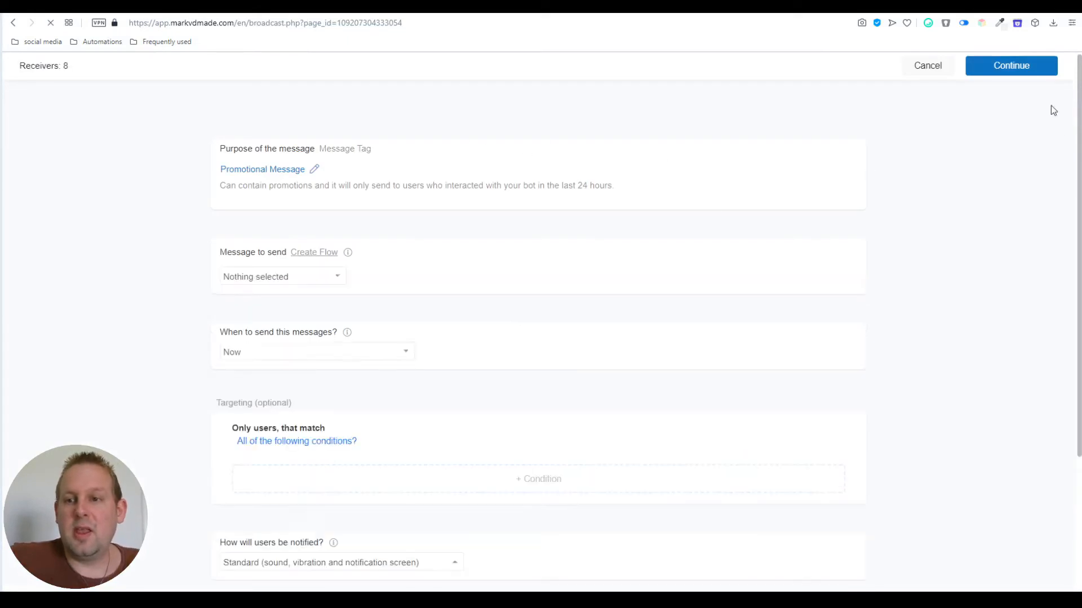
click(282, 277)
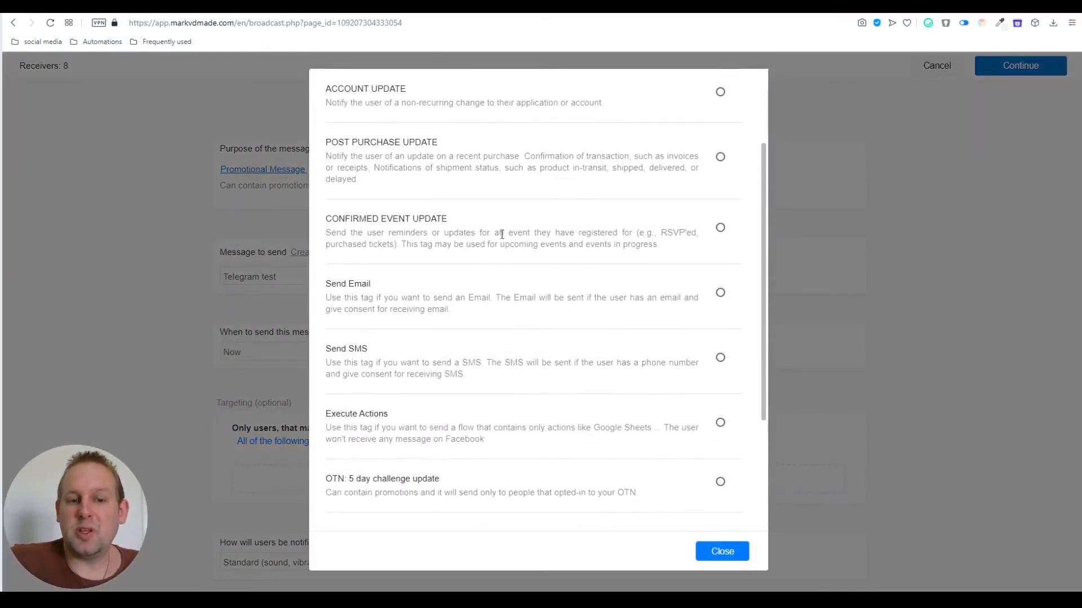
scroll(down, 3)
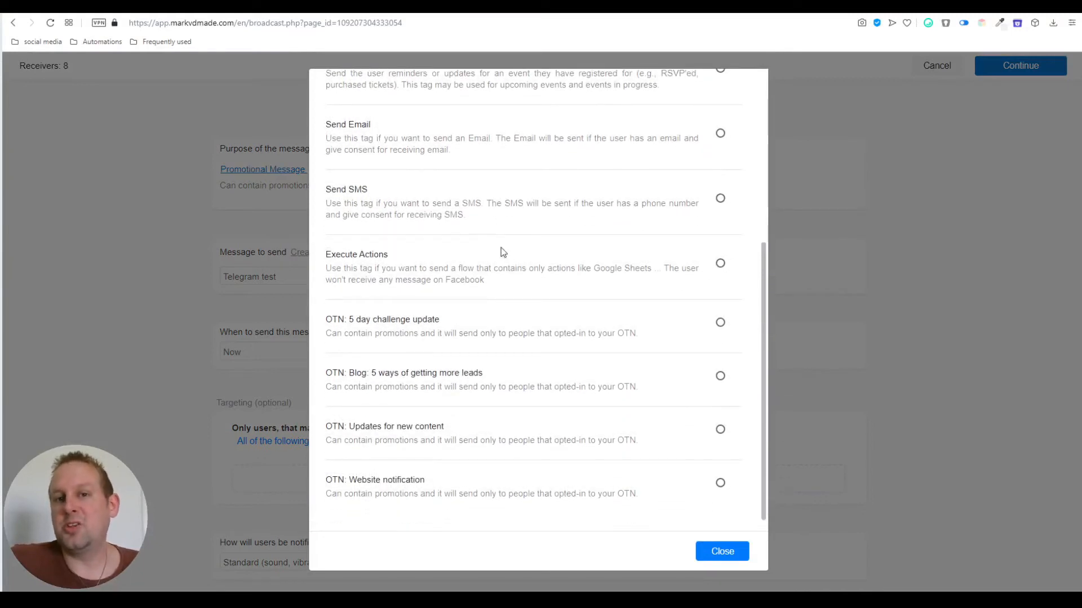
mouse_move(511, 362)
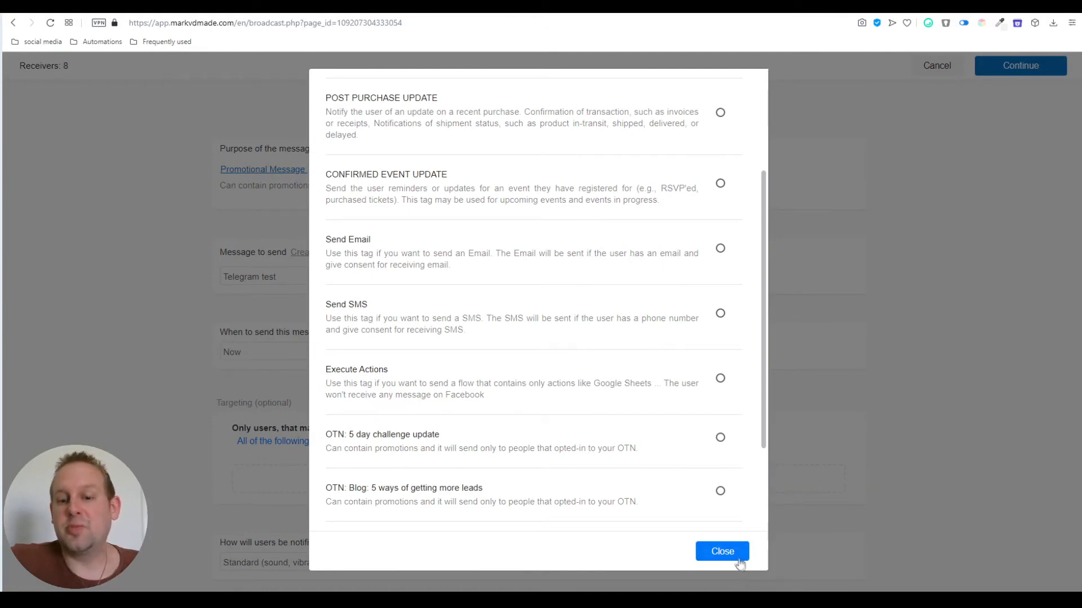
click(721, 550)
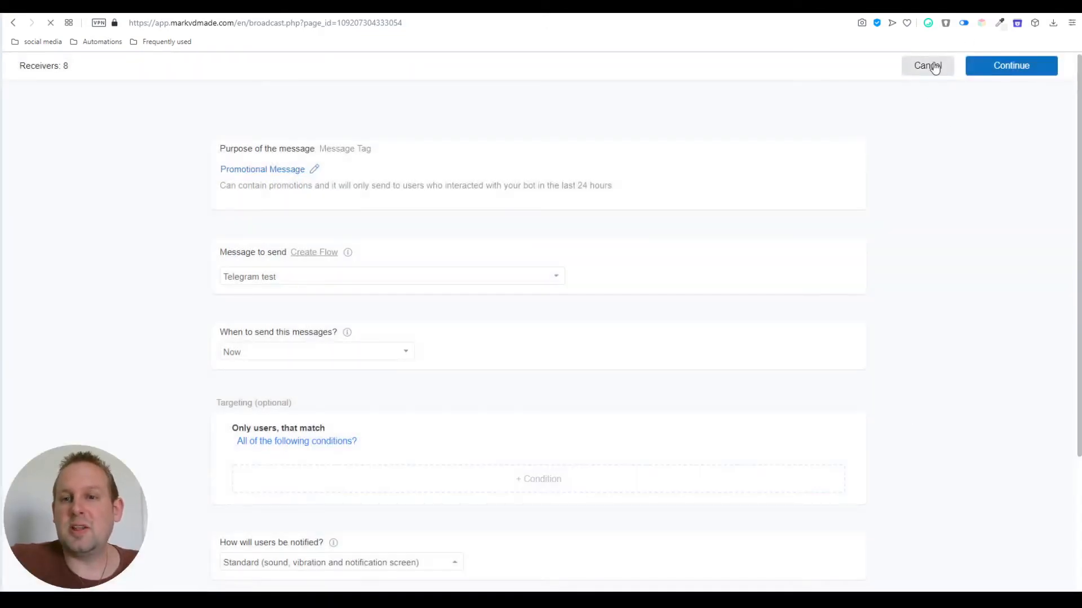
click(927, 66)
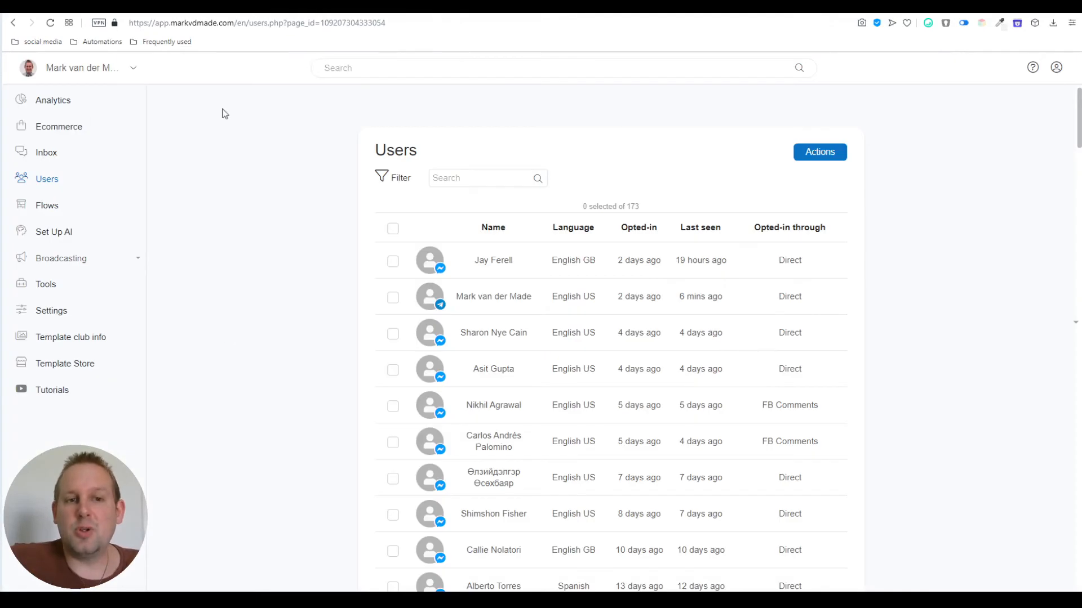
mouse_move(392, 187)
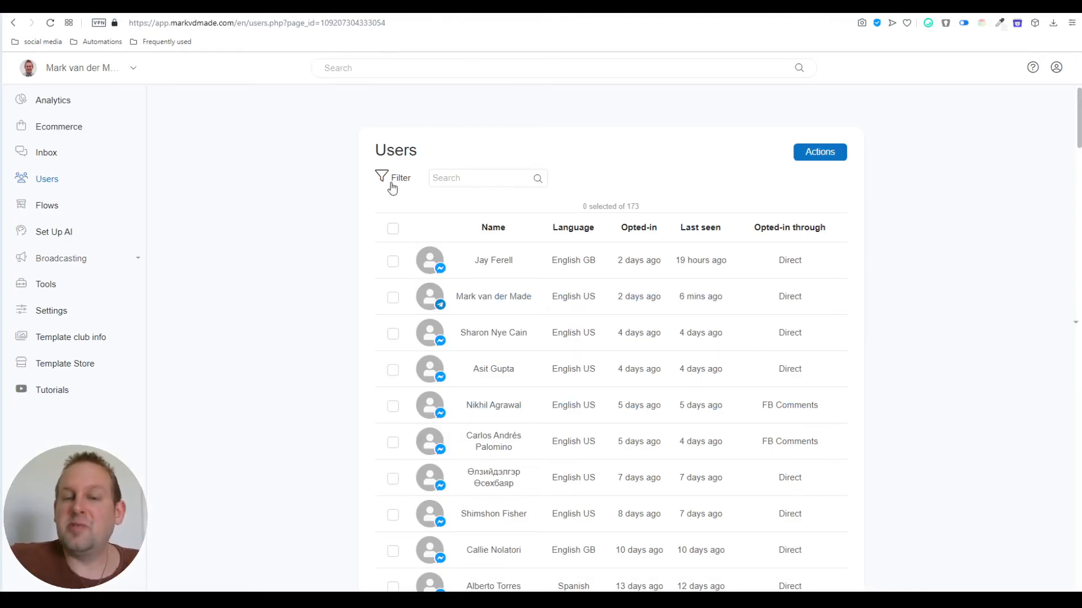
- Filter the users list to Current channel is Telegram and apply it
click(400, 177)
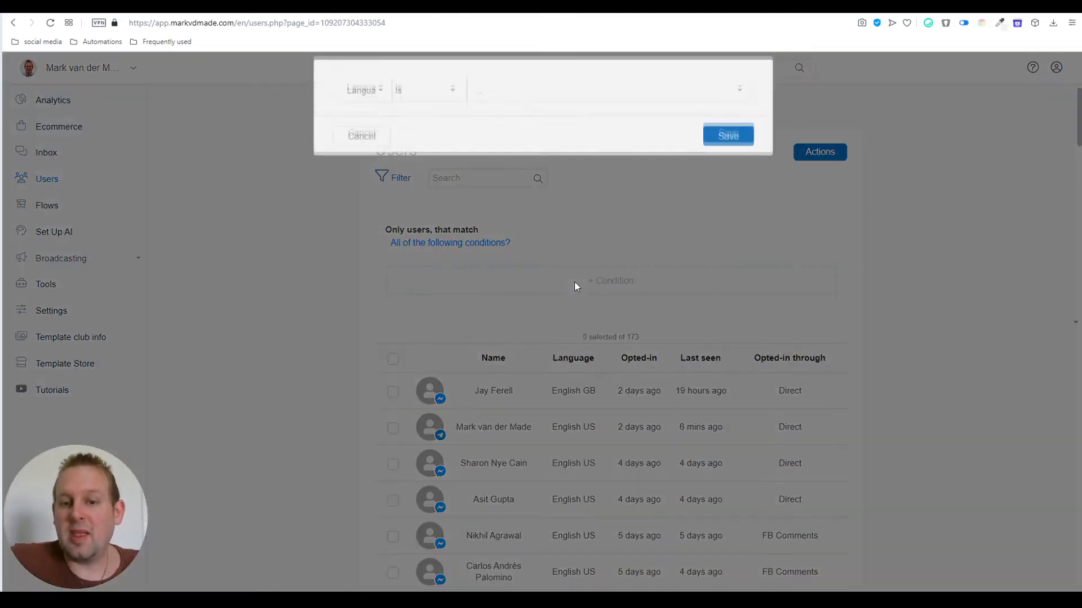
click(362, 90)
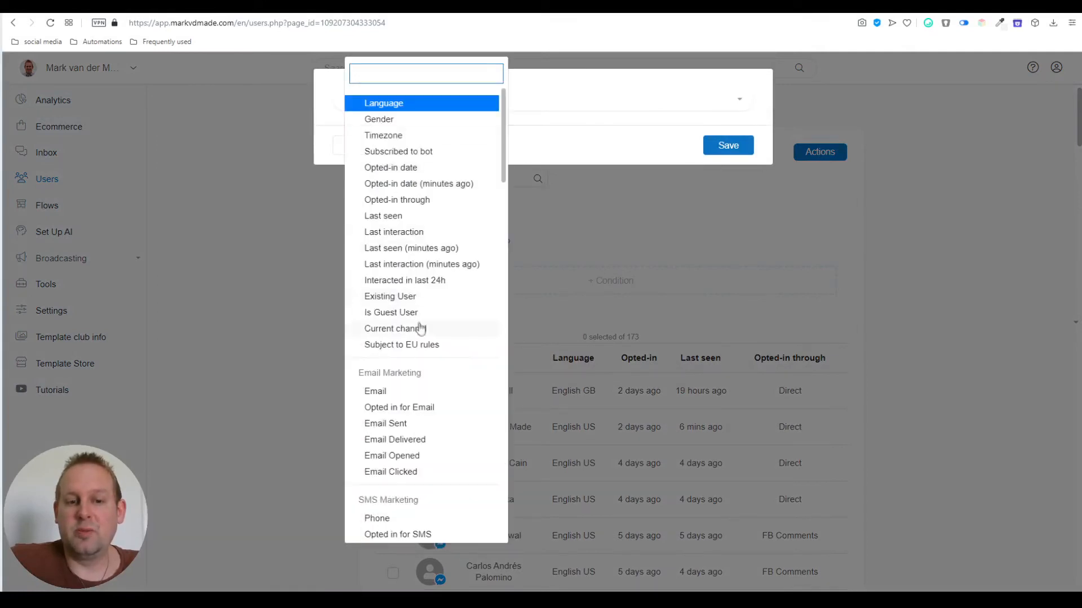
click(395, 328)
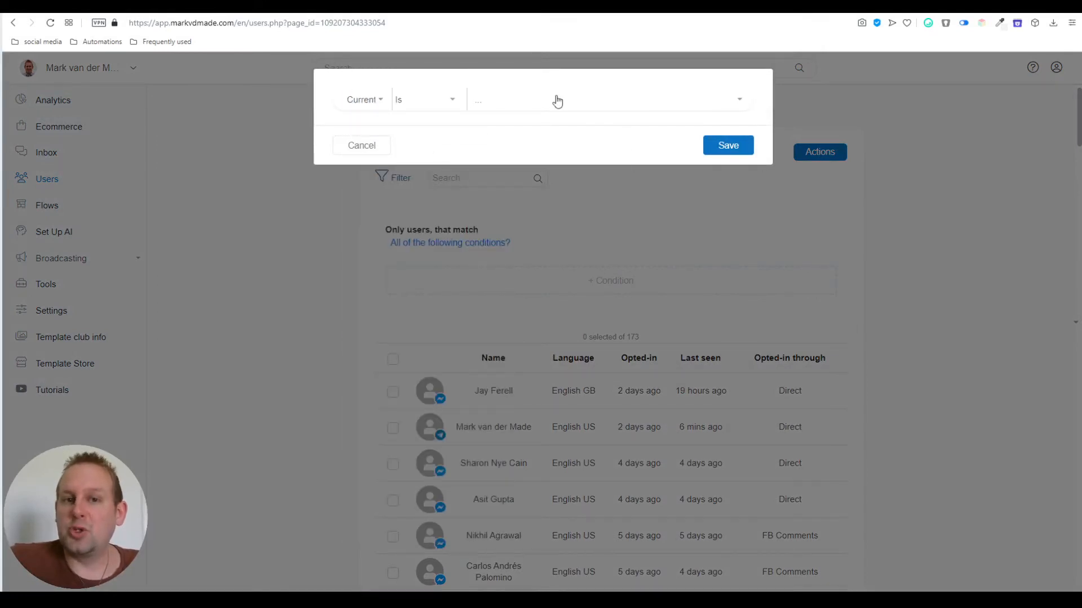
click(608, 99)
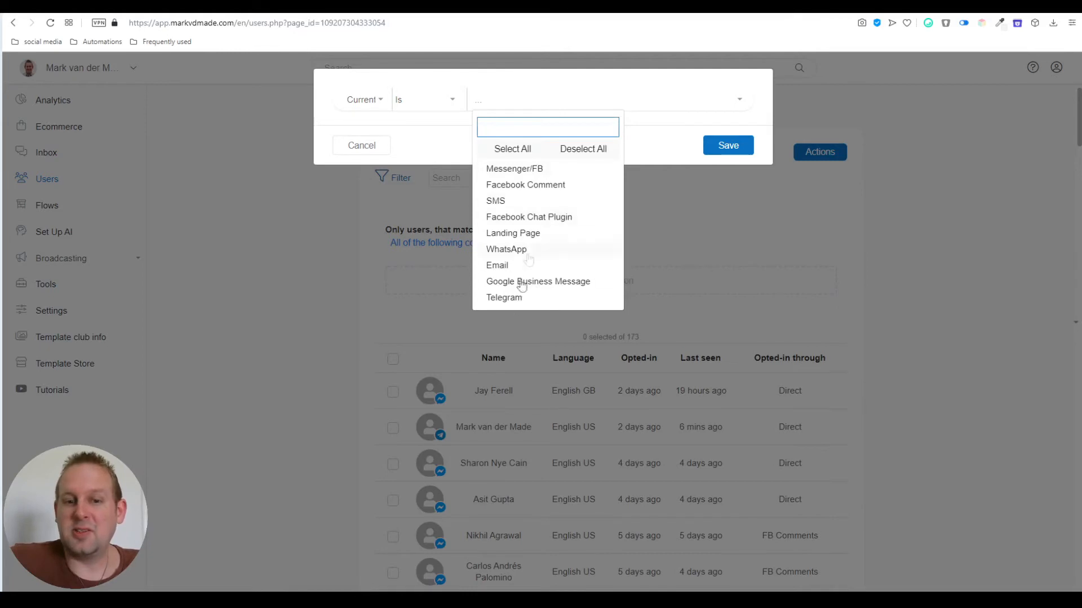
click(504, 297)
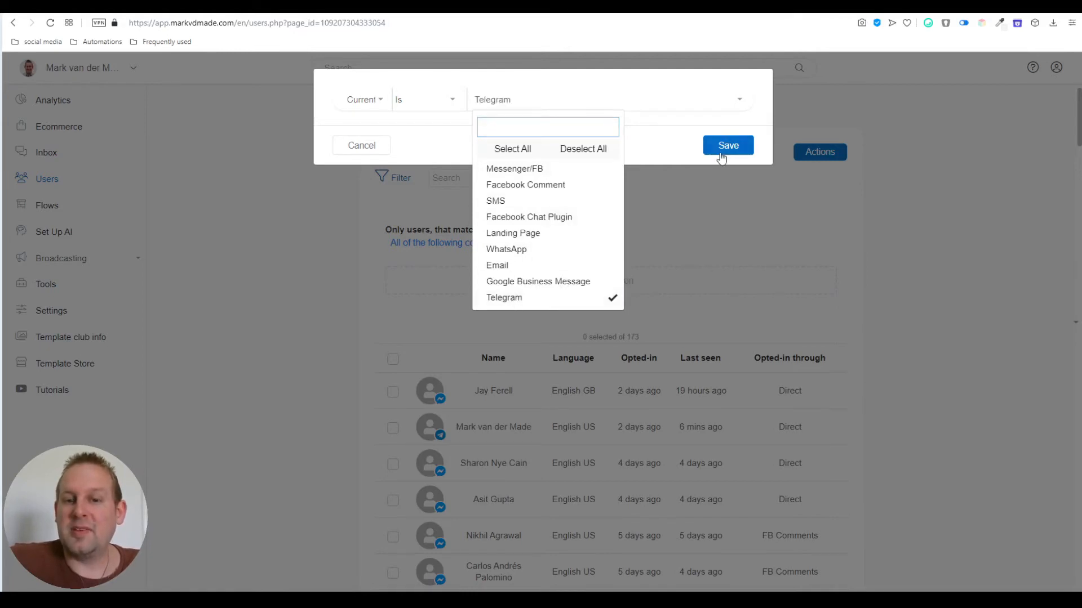
click(726, 145)
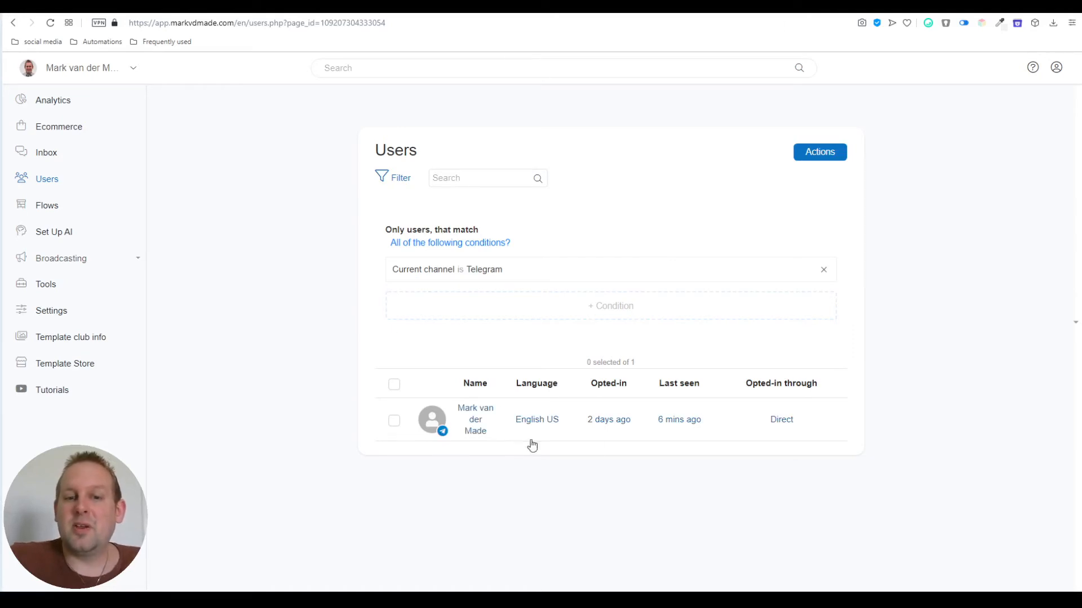
mouse_move(737, 355)
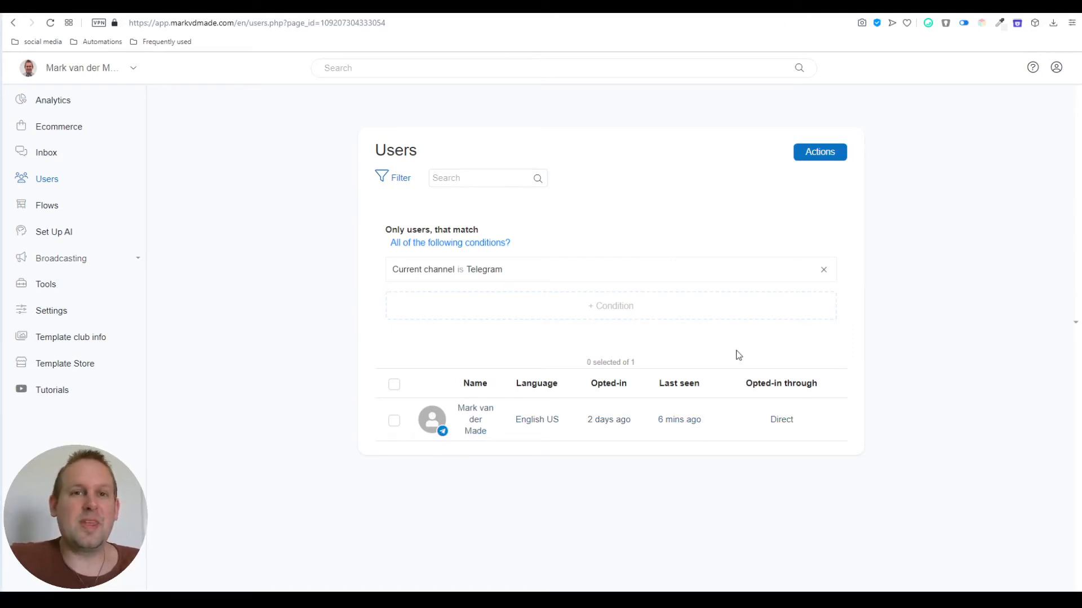
mouse_move(744, 365)
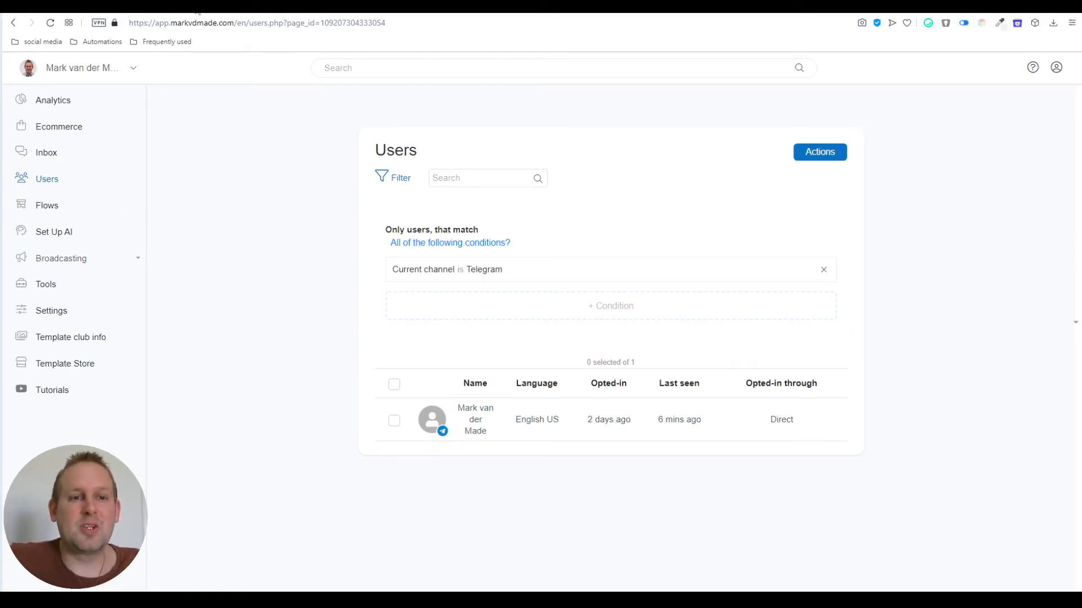
mouse_move(197, 74)
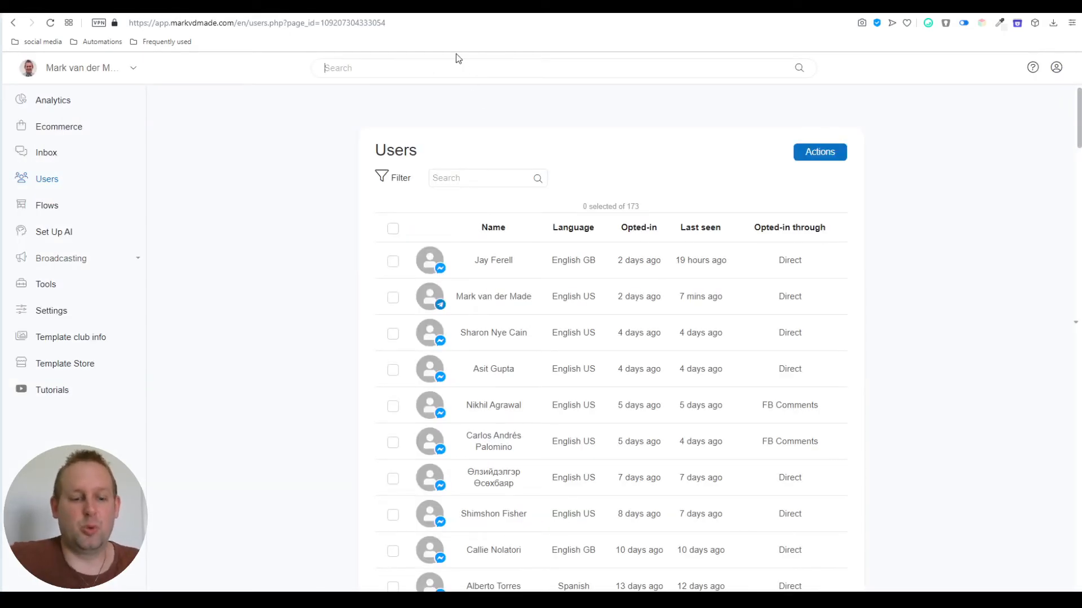
- Find the rules section and create the rule triggered by the Telegram Broadcast tag
text(rule)
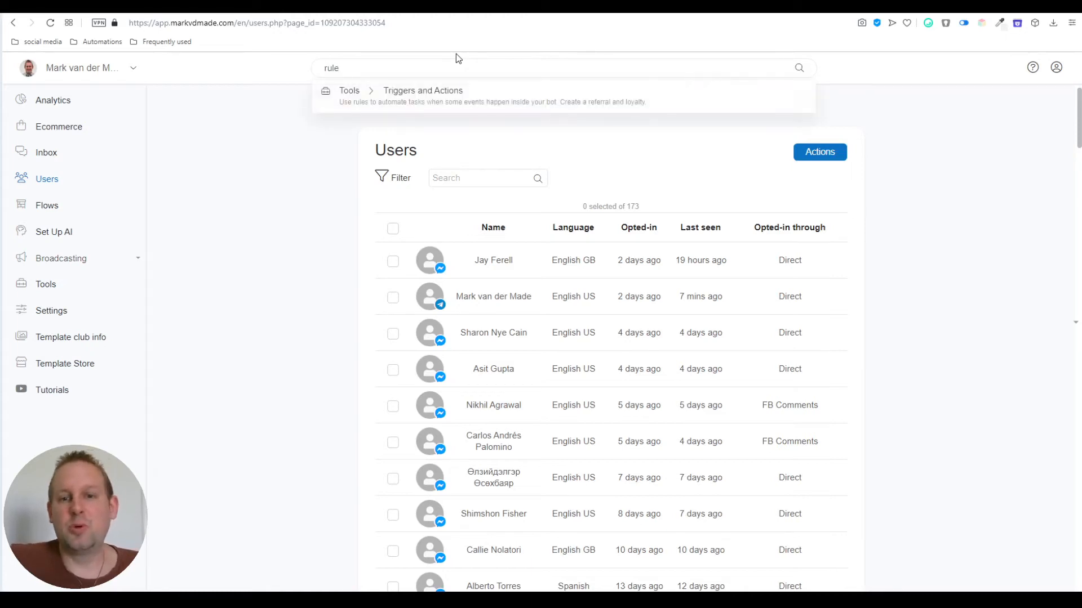
click(421, 94)
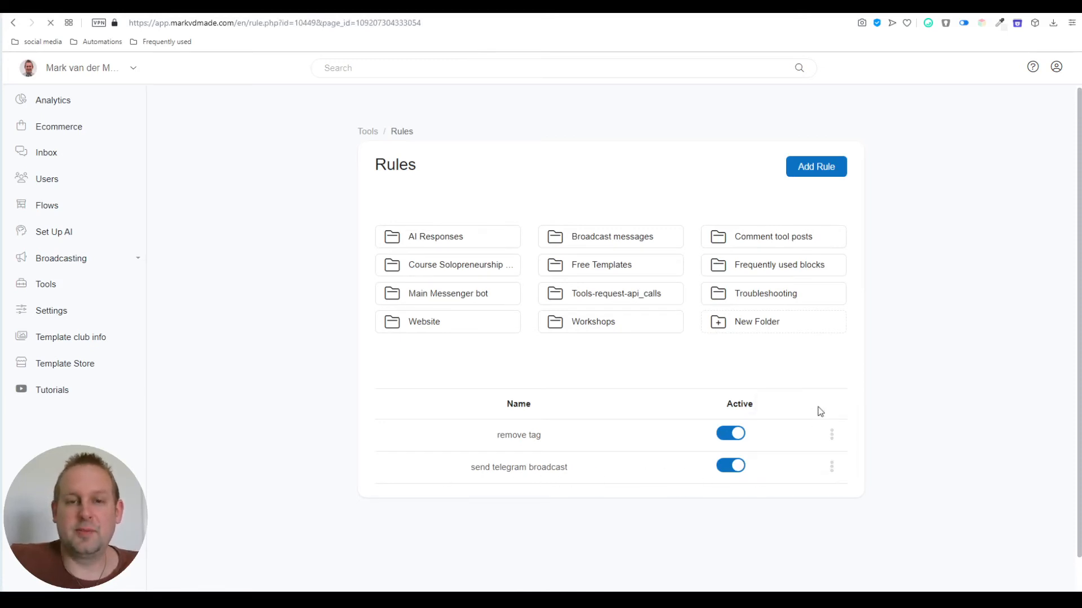
click(815, 167)
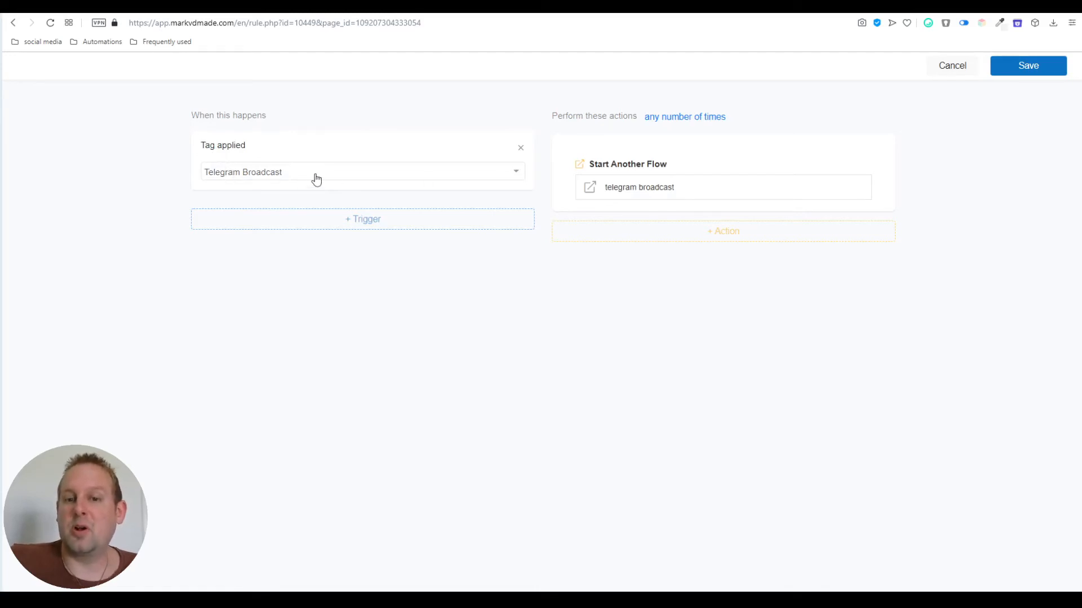
mouse_move(389, 151)
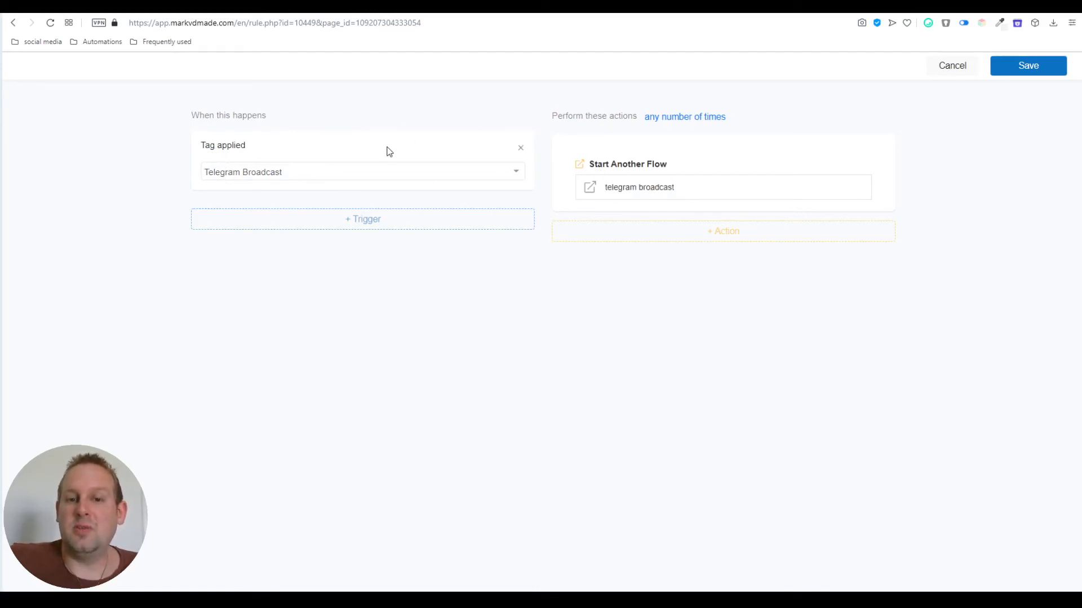
mouse_move(400, 43)
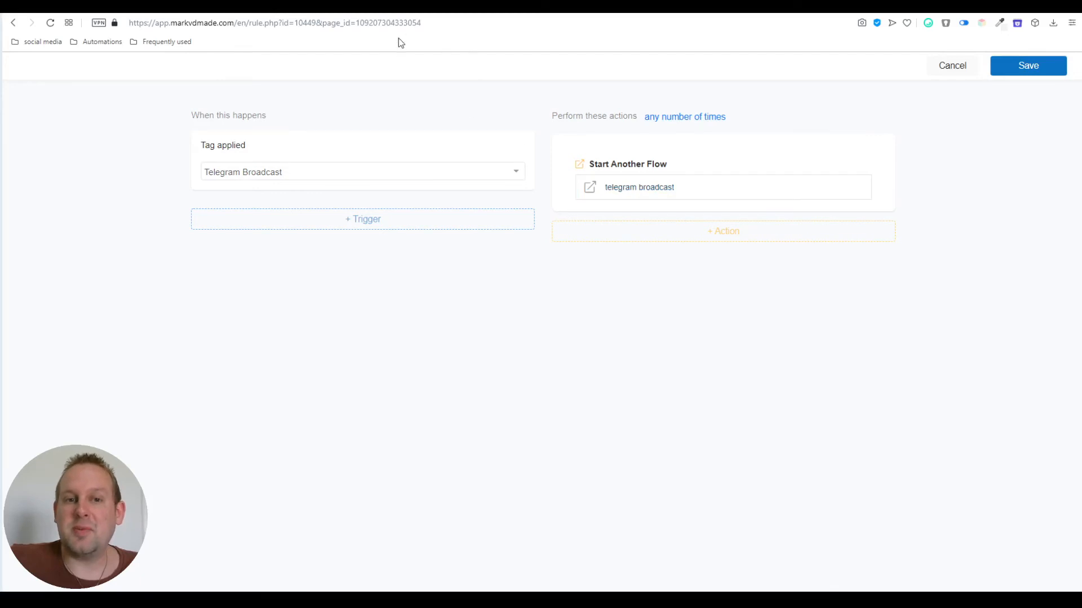
- Set the telegram broadcast flow's message to "This is a subscriber broadcast."
click(639, 187)
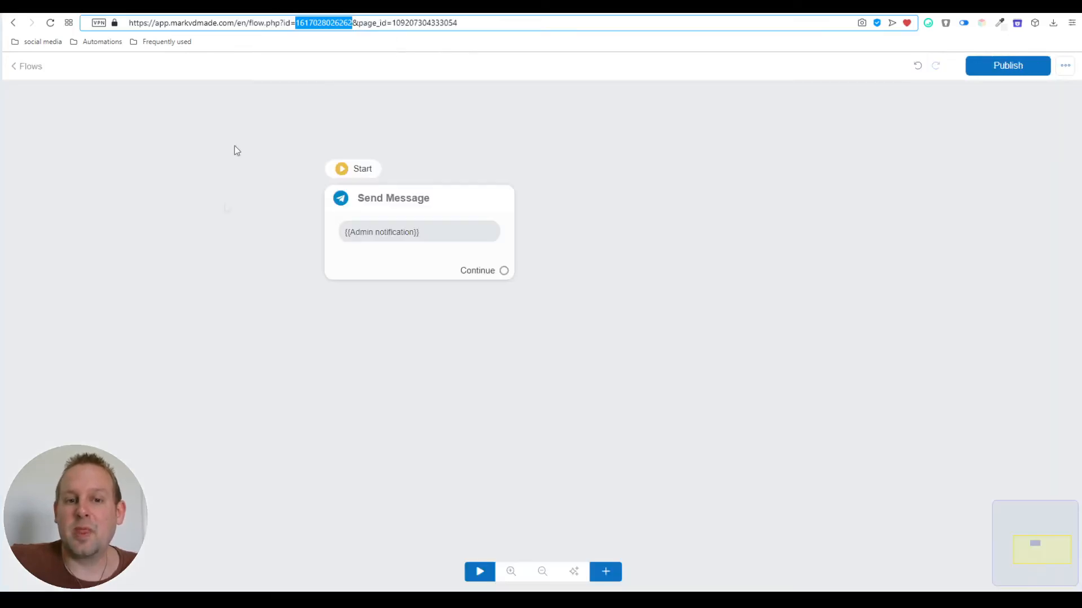
click(419, 232)
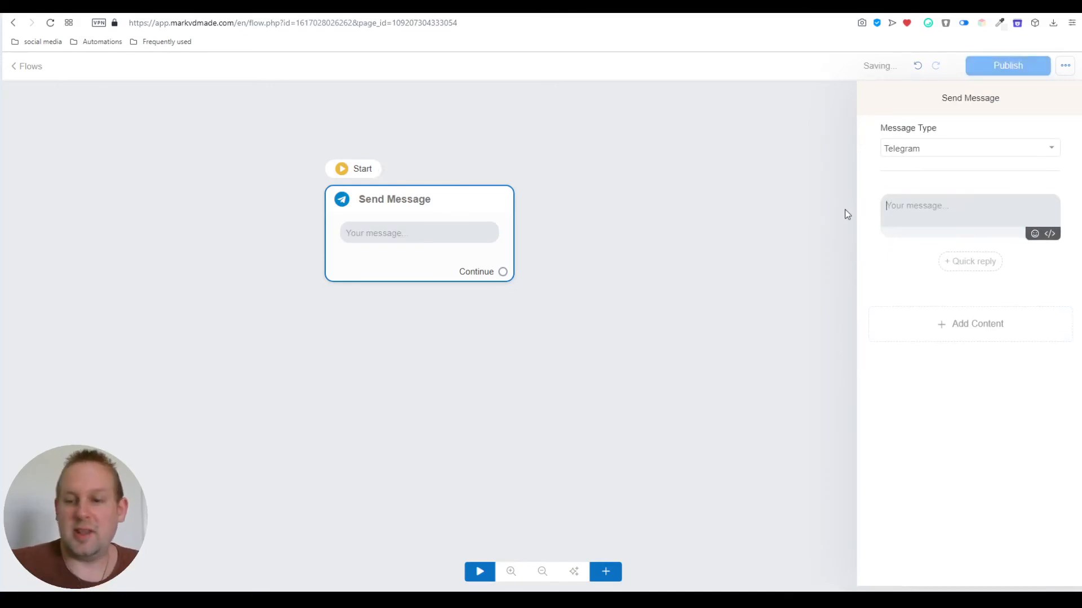
text(This is a subs)
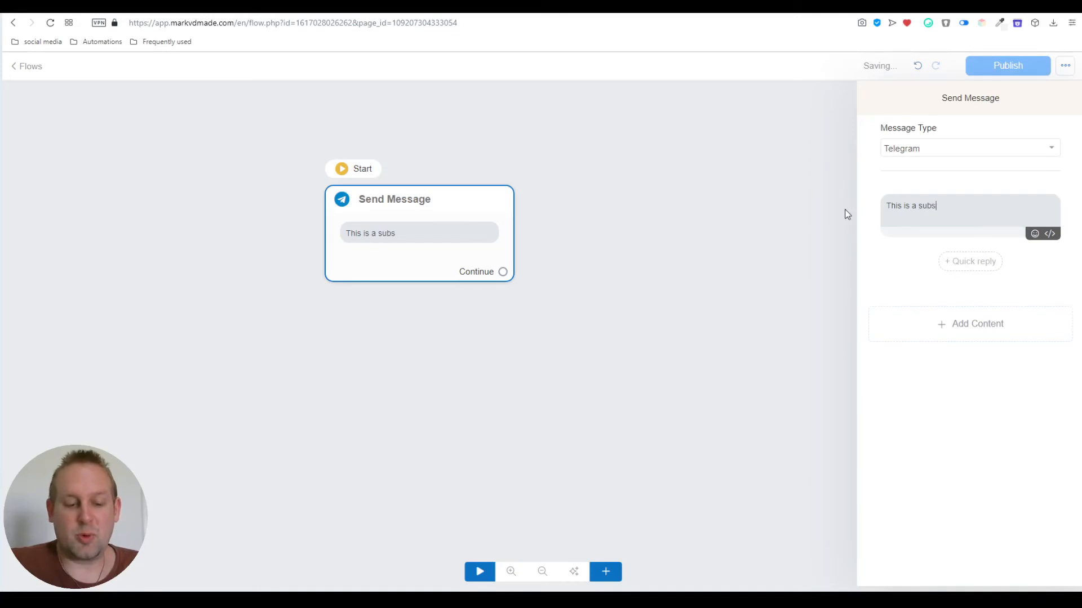
text(criber broad)
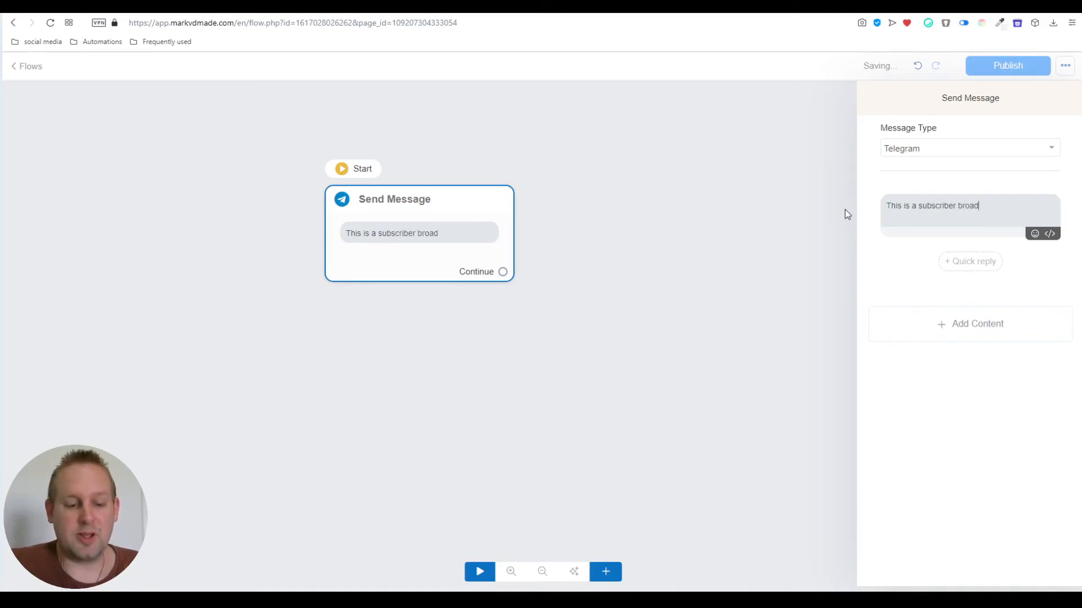
text(cast.)
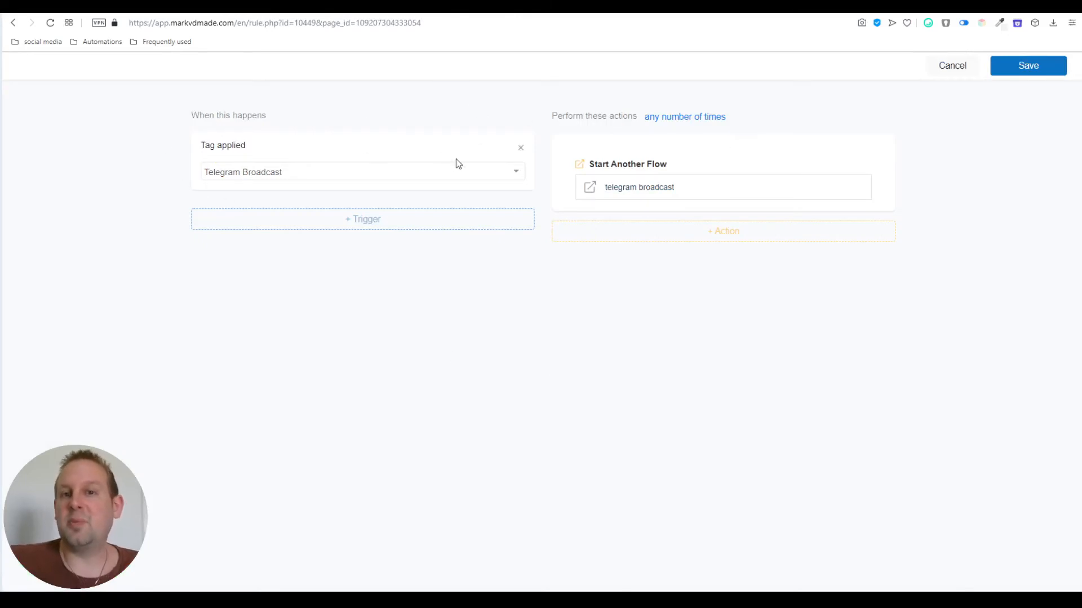
mouse_move(460, 172)
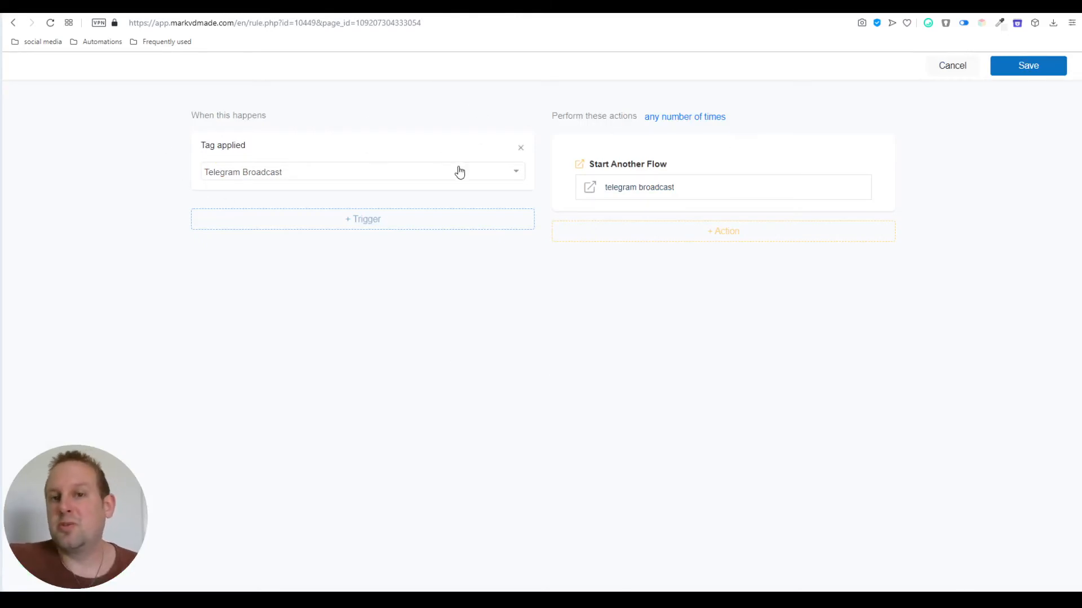
- Save the rule and go to the Users list
click(1027, 66)
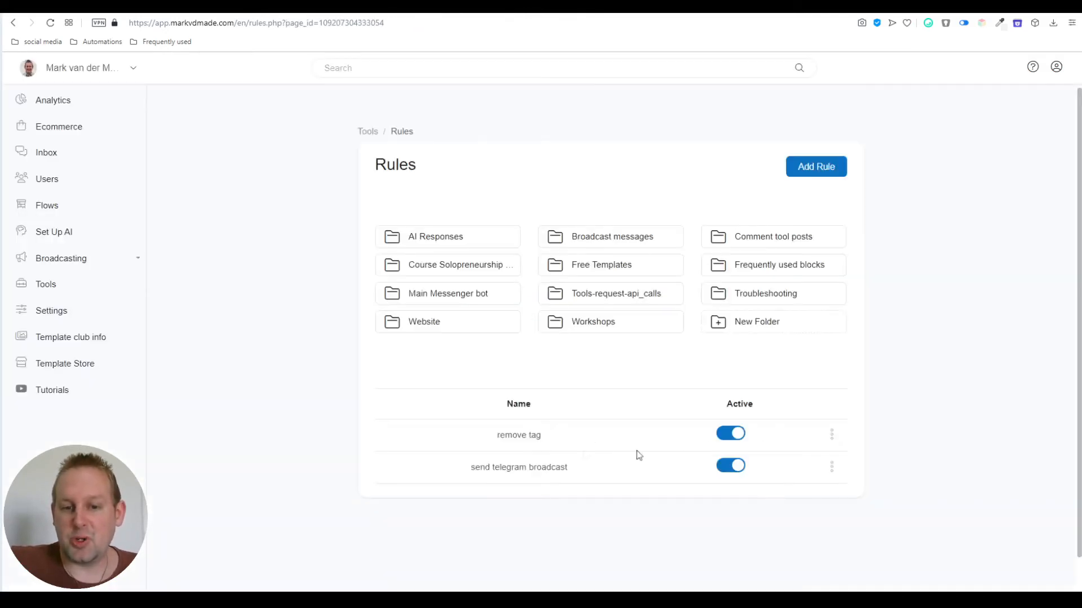
mouse_move(780, 464)
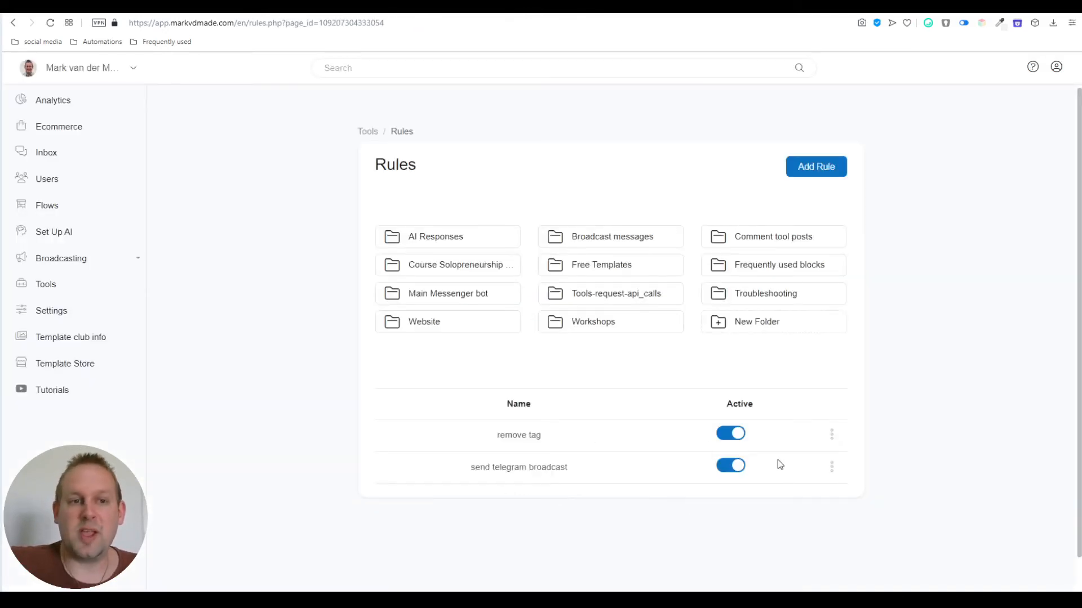
click(47, 179)
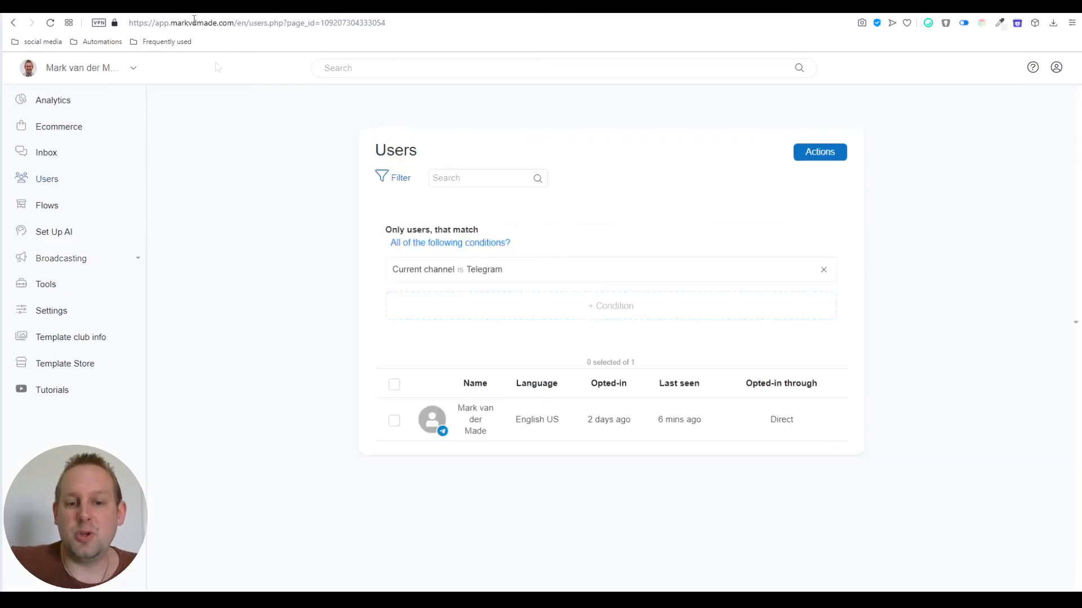
- Add the Telegram Broadcast tag to all selected users, confirmed for 1 user
click(395, 384)
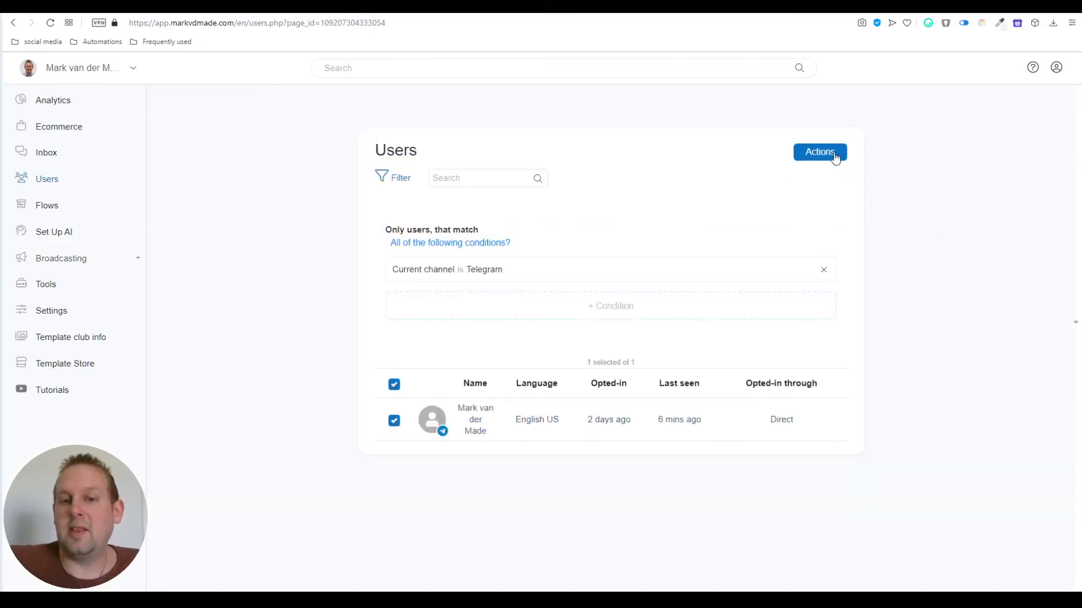
click(819, 152)
text(telegram)
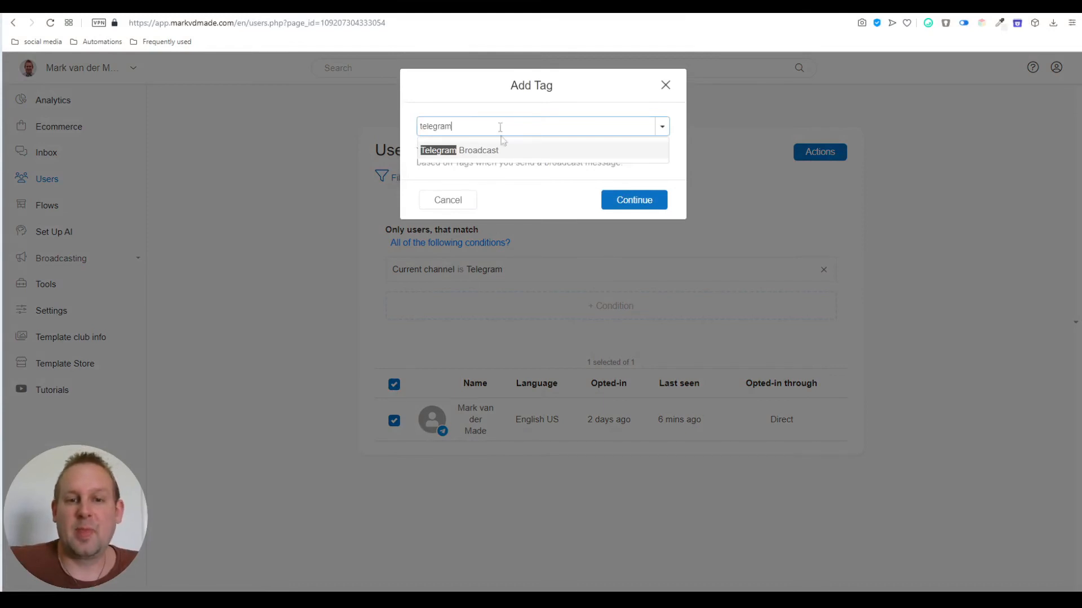
click(460, 150)
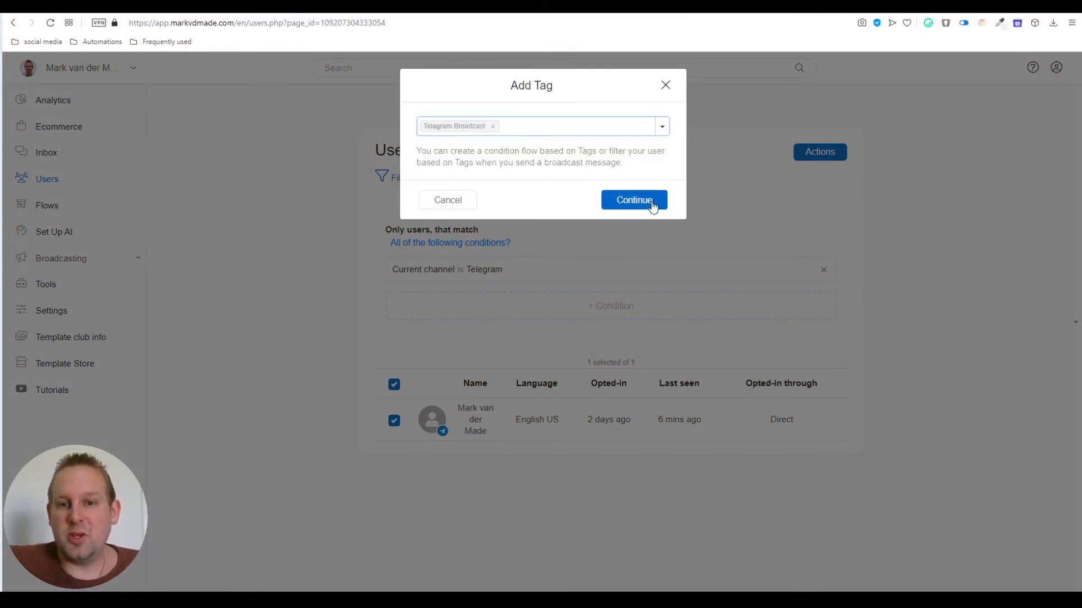
click(632, 200)
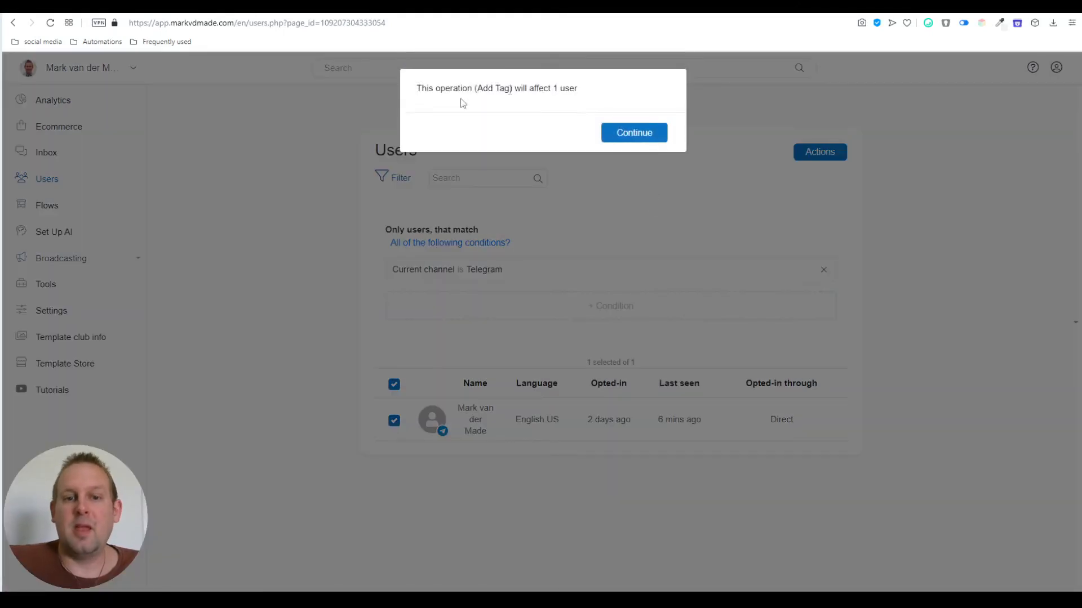
mouse_move(446, 112)
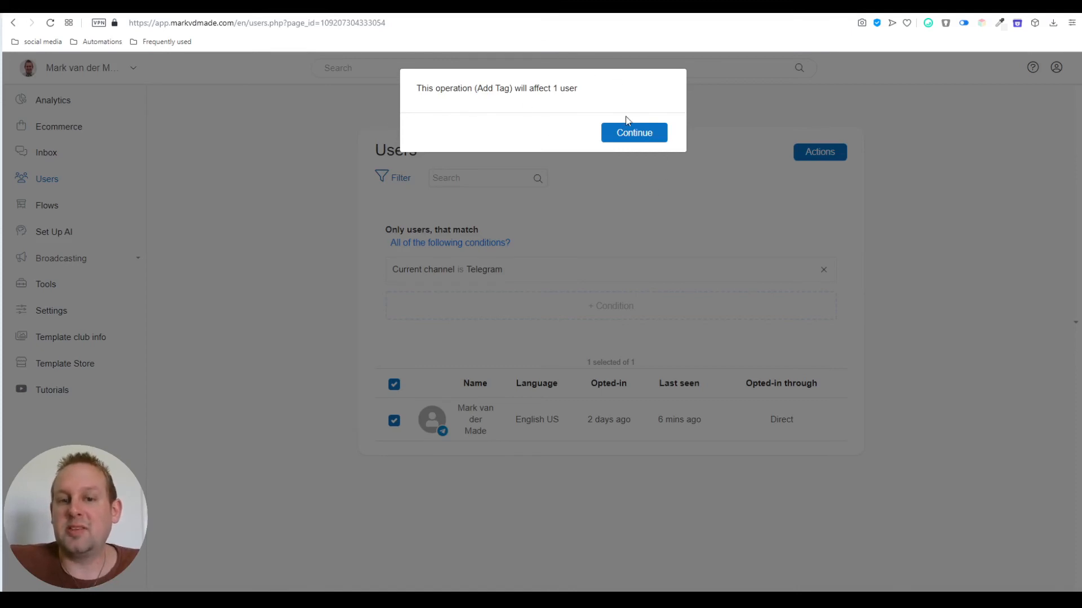
click(632, 133)
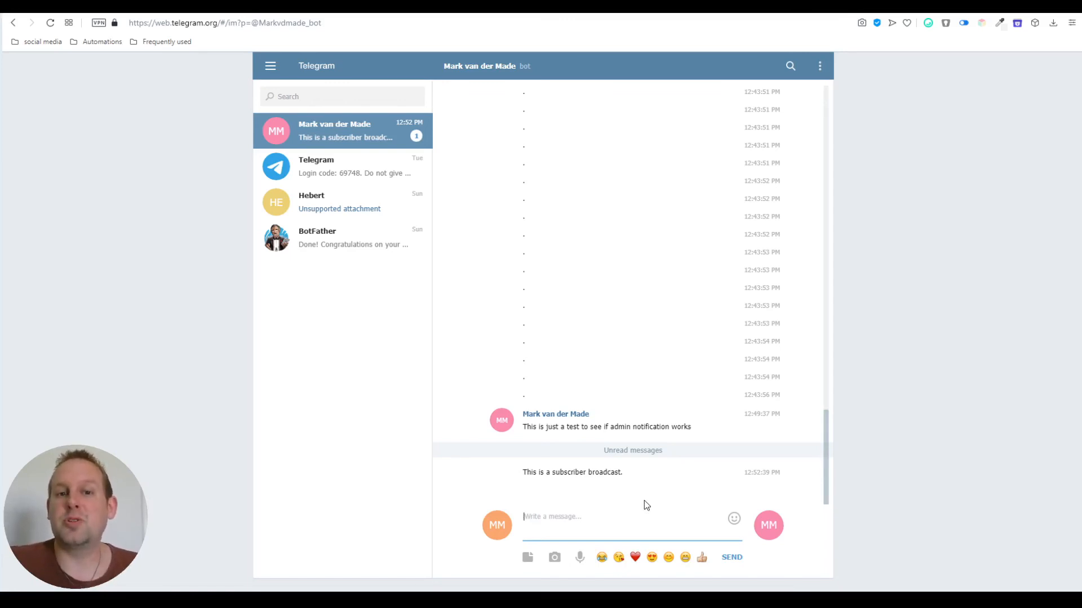
mouse_move(667, 498)
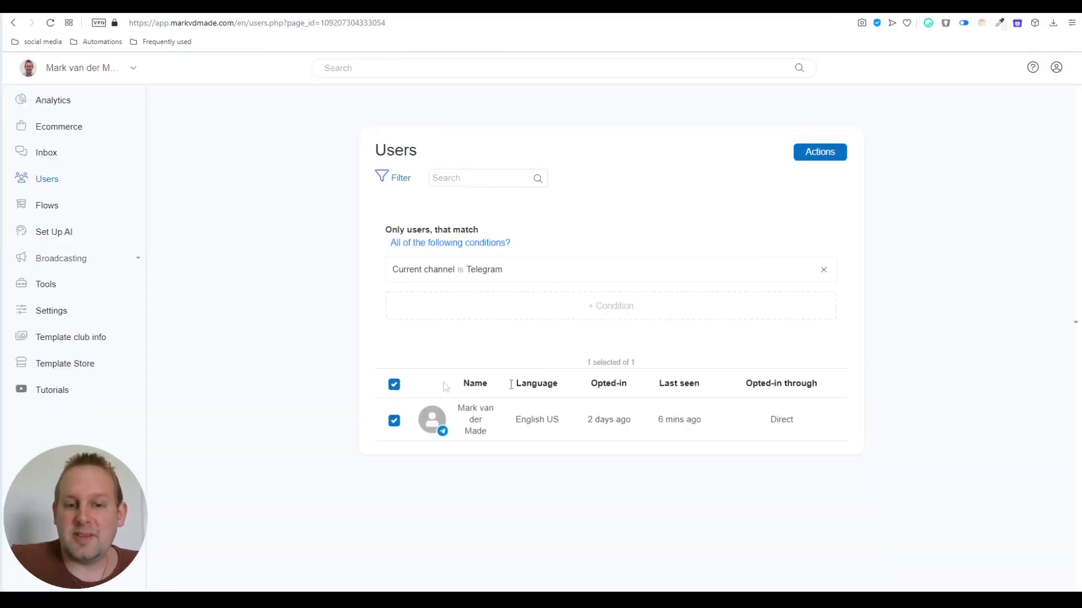
- Remove the Telegram Broadcast tag from the selected users, confirmed for 1 user
click(819, 152)
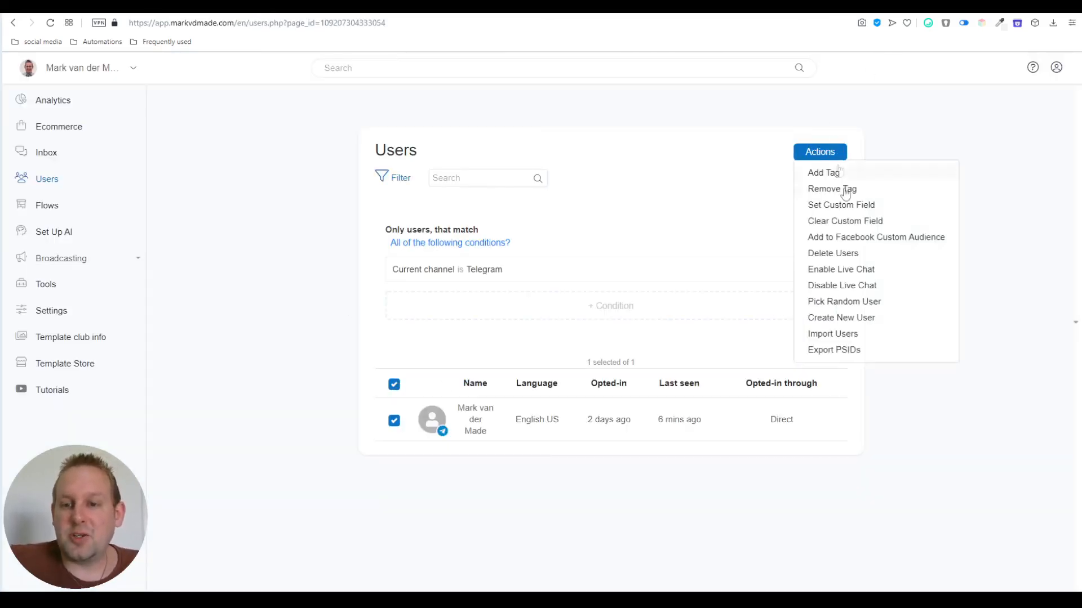
click(832, 189)
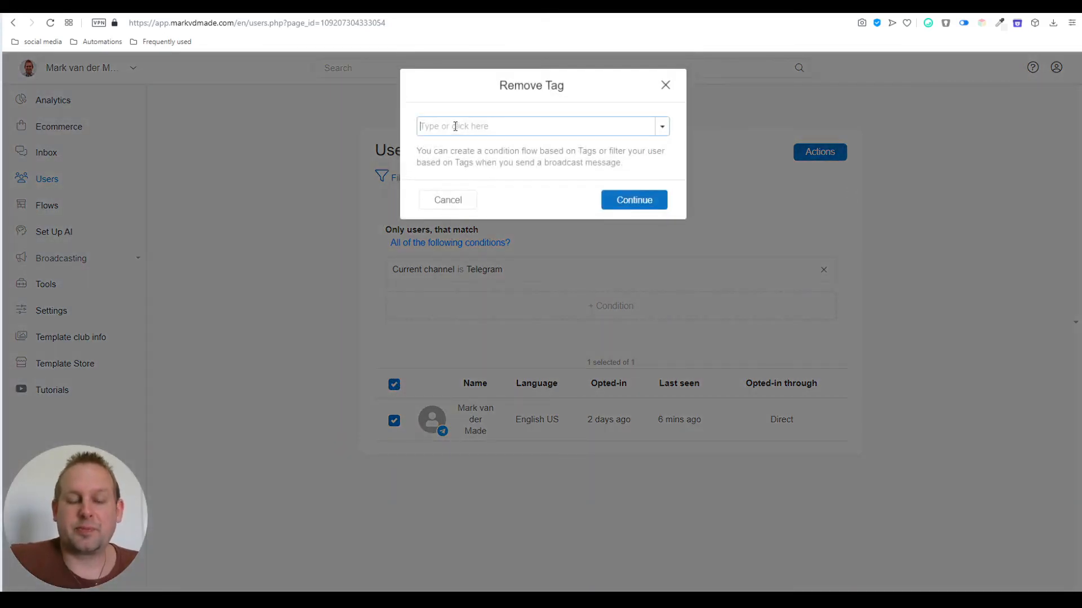
text(tee)
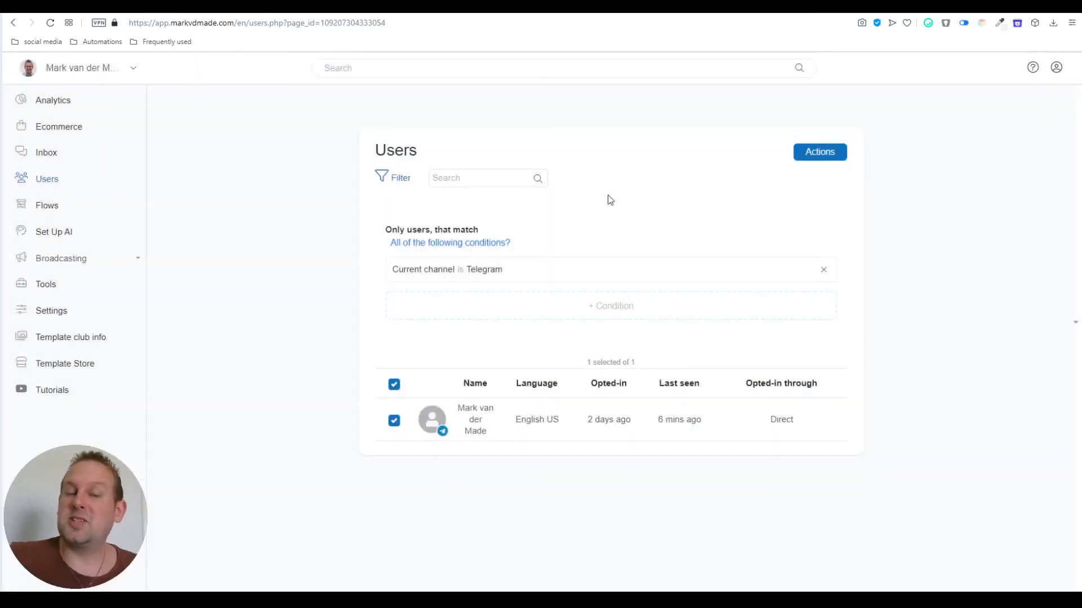
click(819, 152)
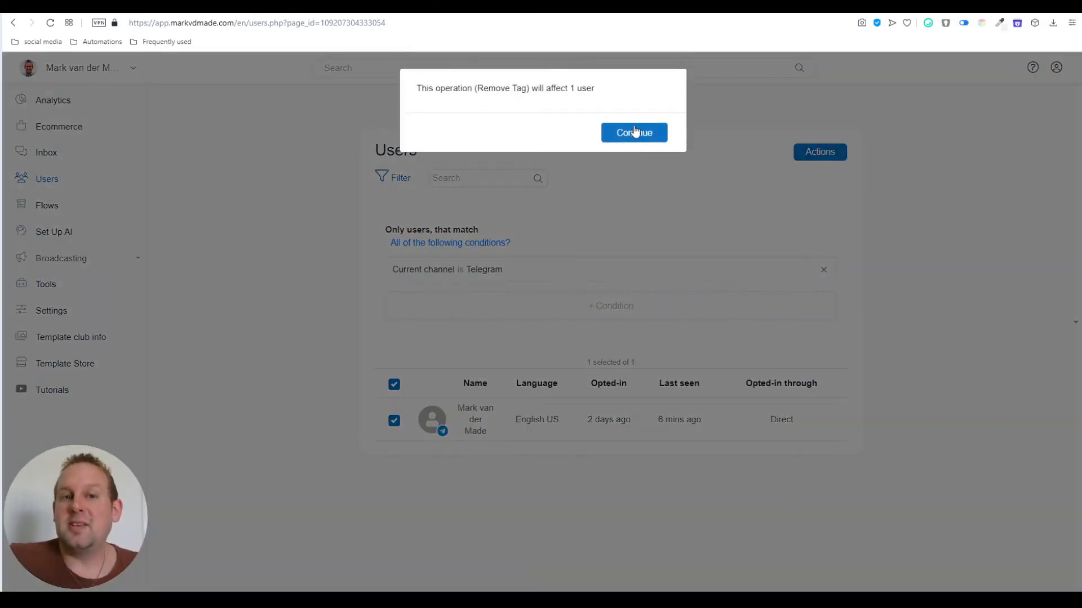
click(632, 132)
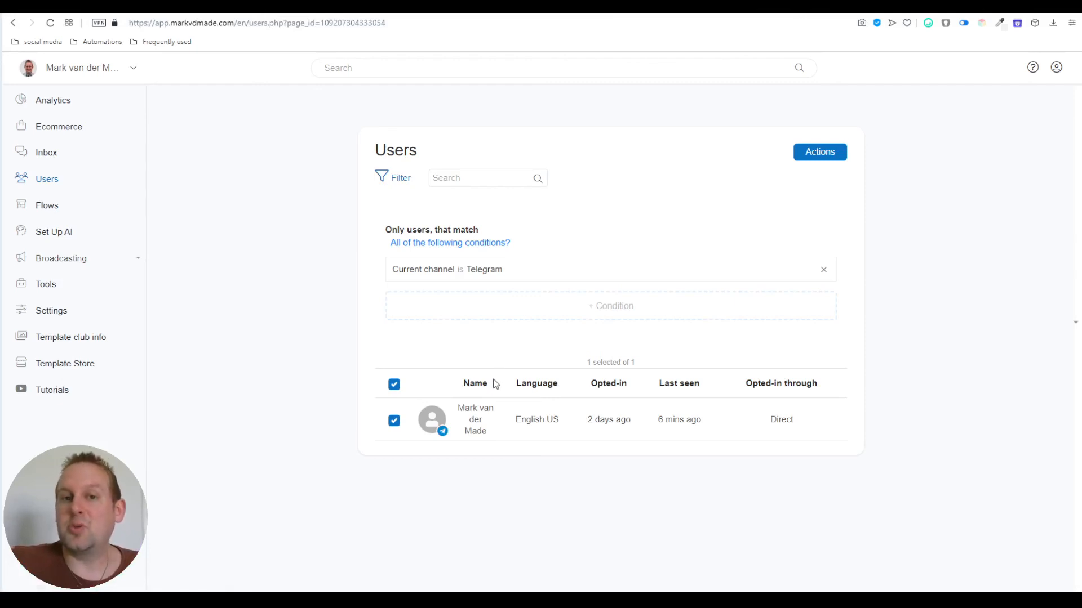
mouse_move(494, 383)
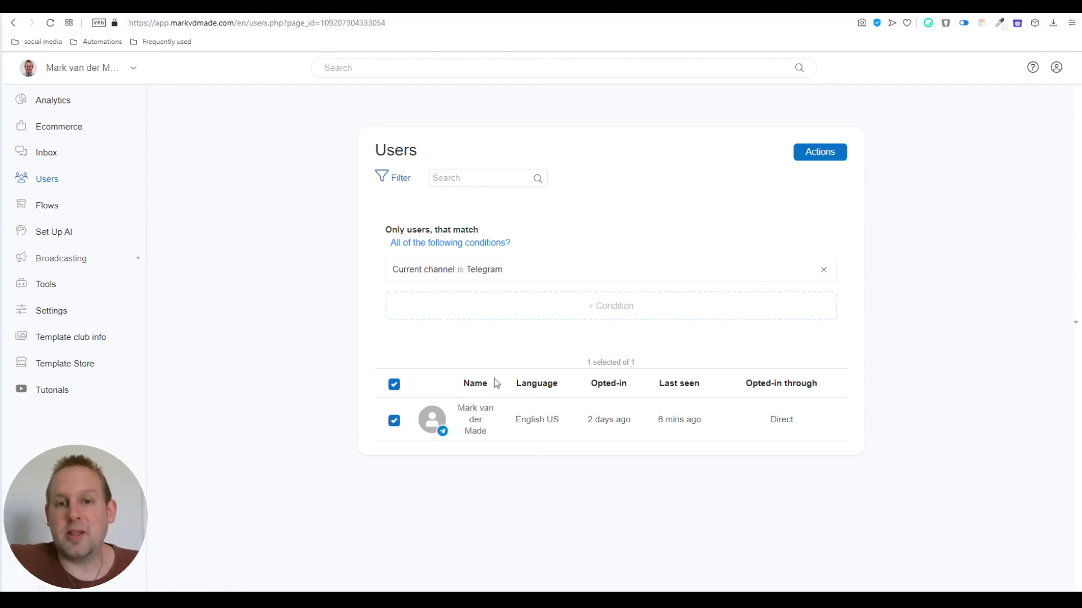
mouse_move(921, 137)
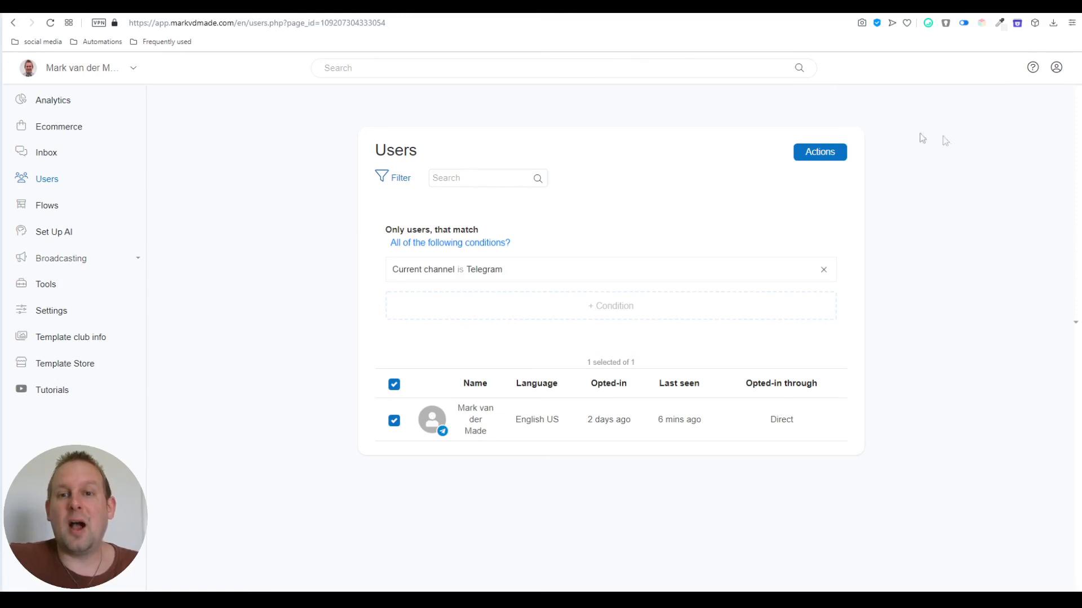